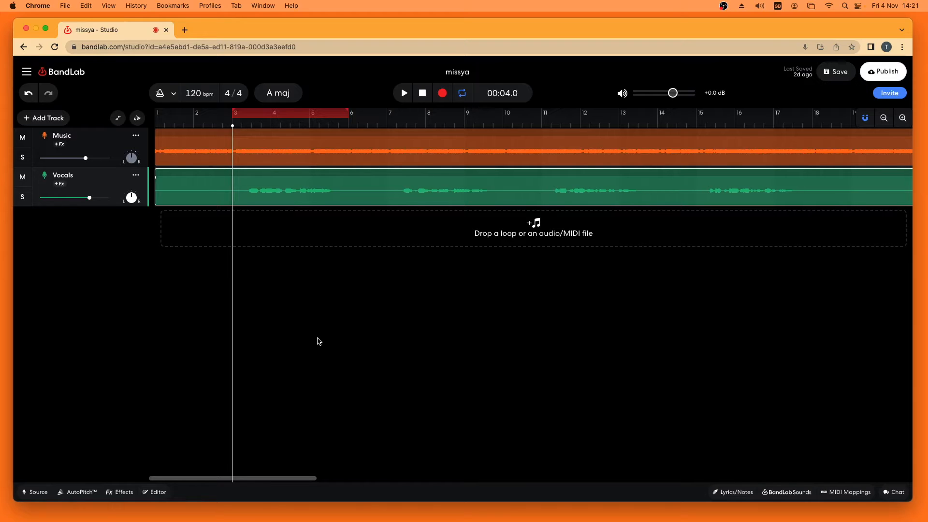
pyautogui.moveTo(109, 406)
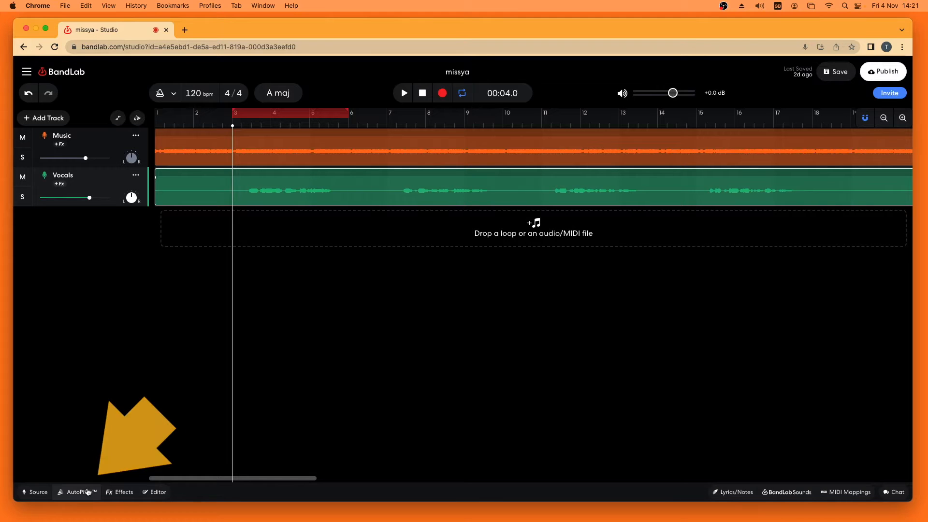
# Show the AutoPitch settings for the Vocals track (Classic effect, D major).
pyautogui.click(75, 492)
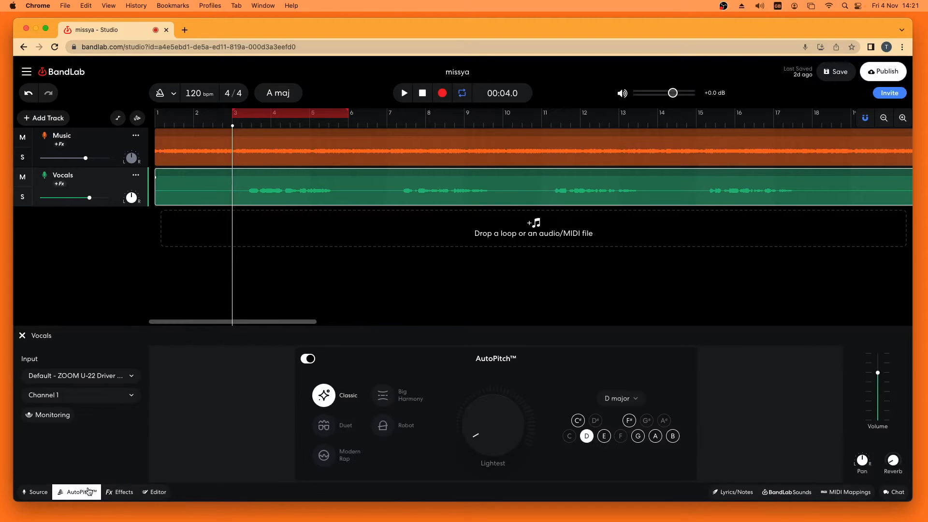
pyautogui.moveTo(478, 361)
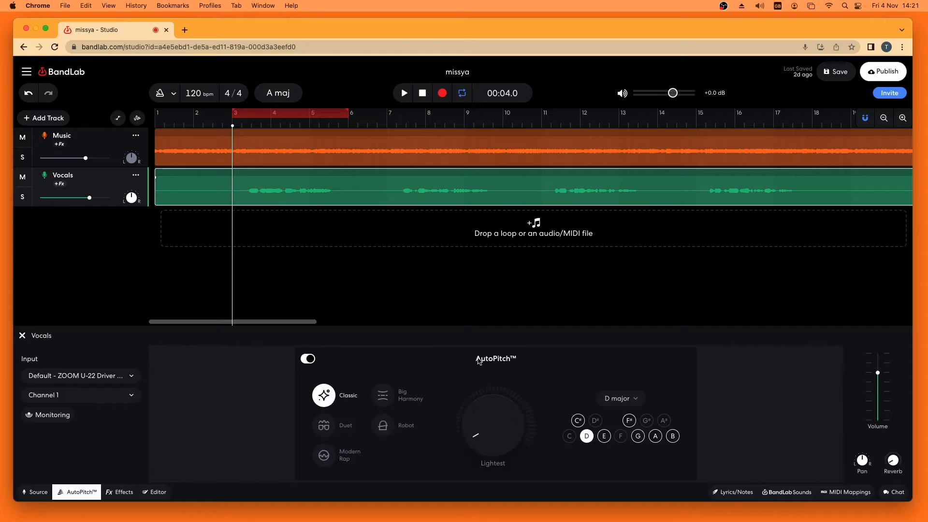
pyautogui.moveTo(457, 371)
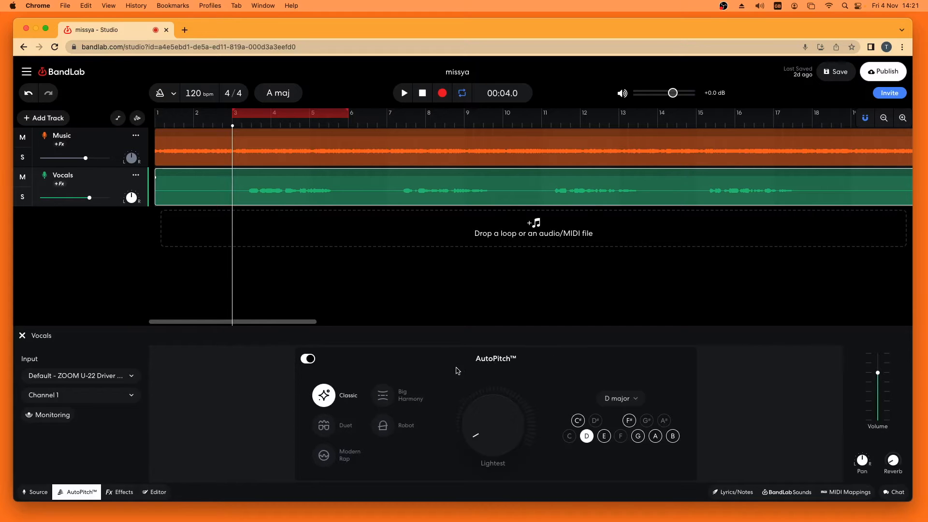
pyautogui.moveTo(374, 458)
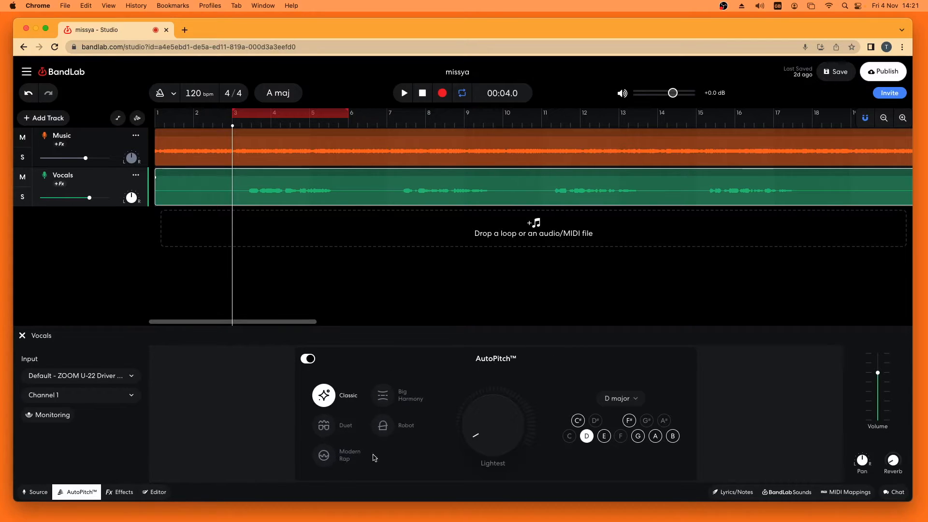
pyautogui.moveTo(430, 442)
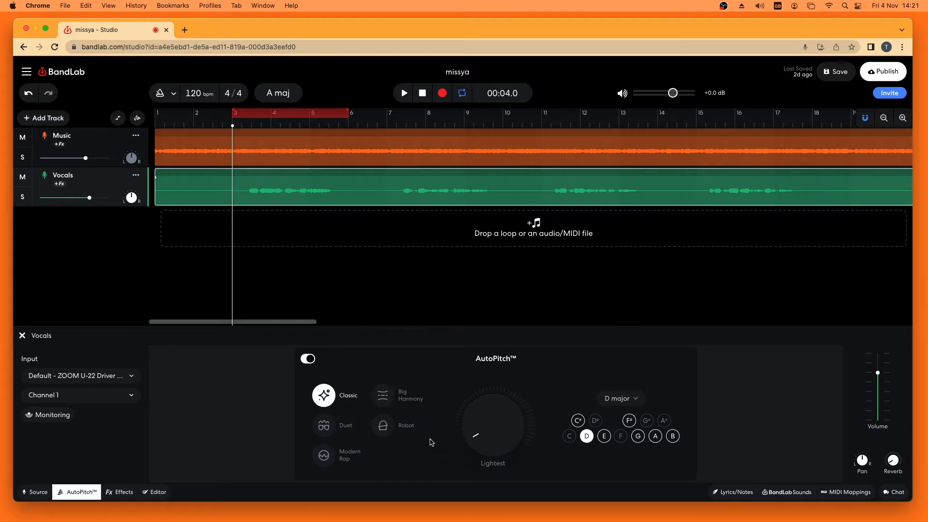
pyautogui.moveTo(407, 457)
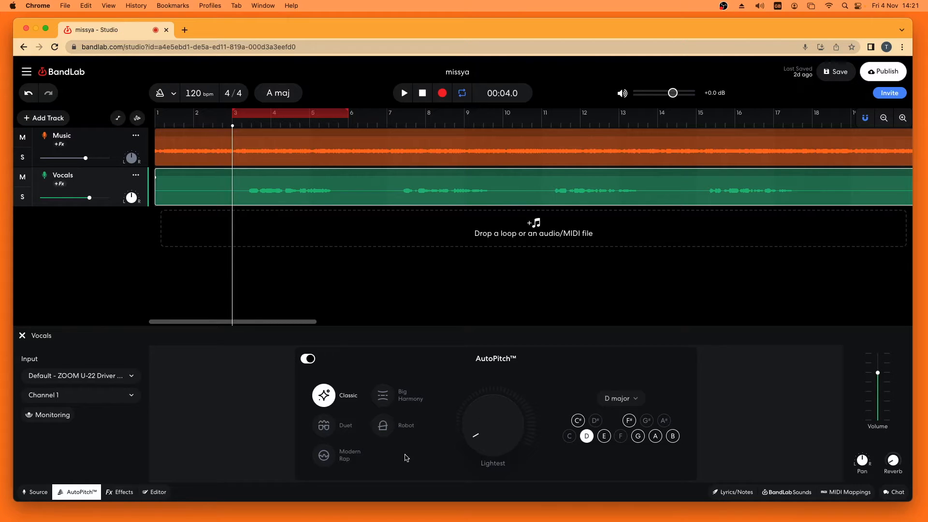
pyautogui.moveTo(434, 368)
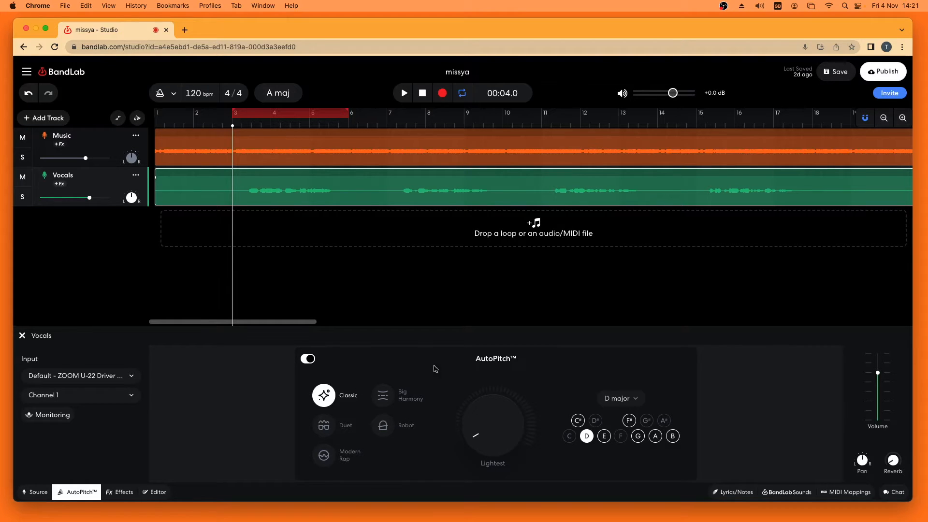
pyautogui.moveTo(441, 445)
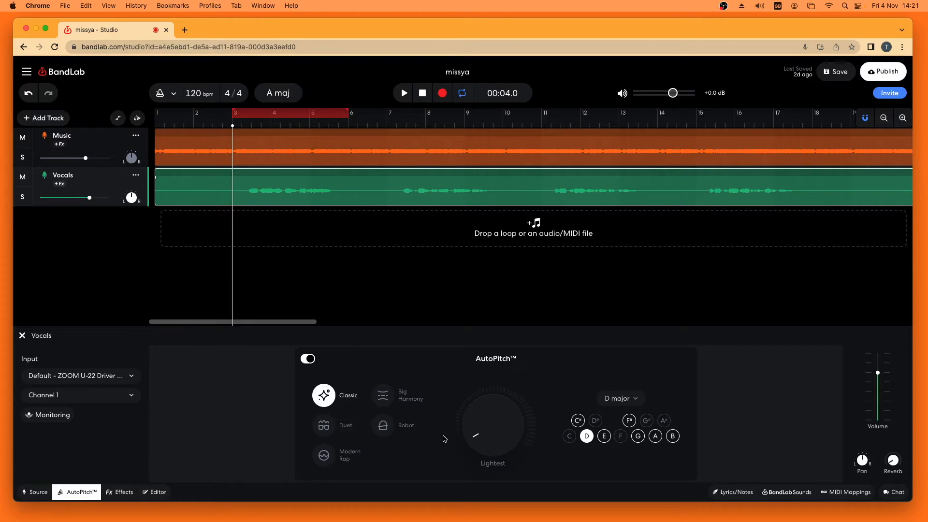
pyautogui.moveTo(445, 412)
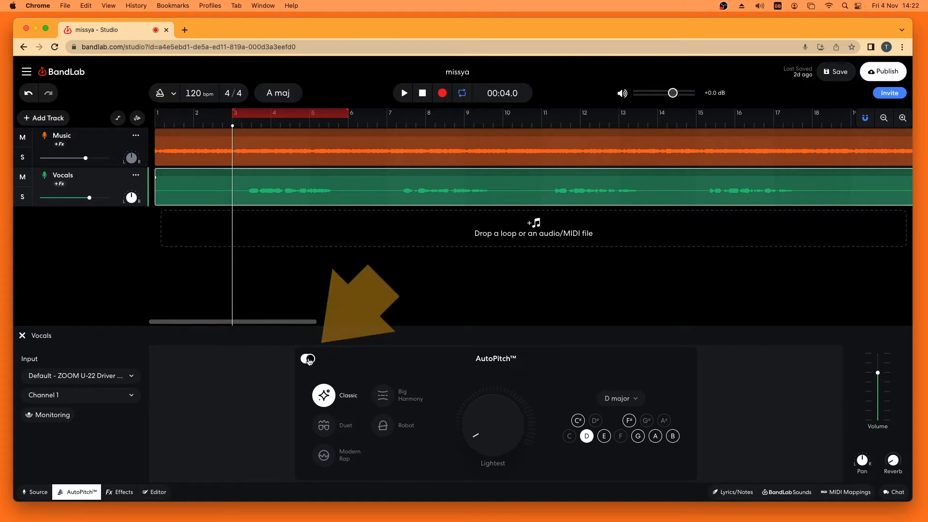
pyautogui.click(308, 359)
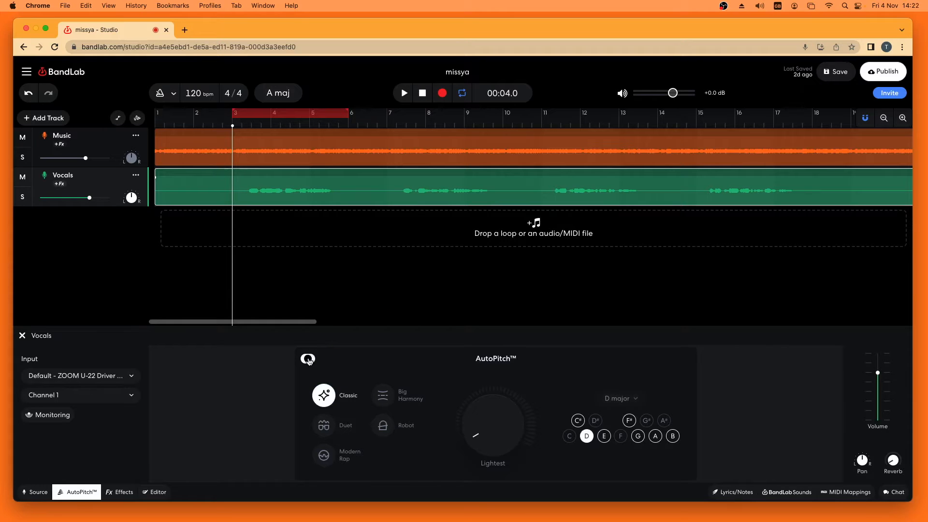
pyautogui.click(307, 359)
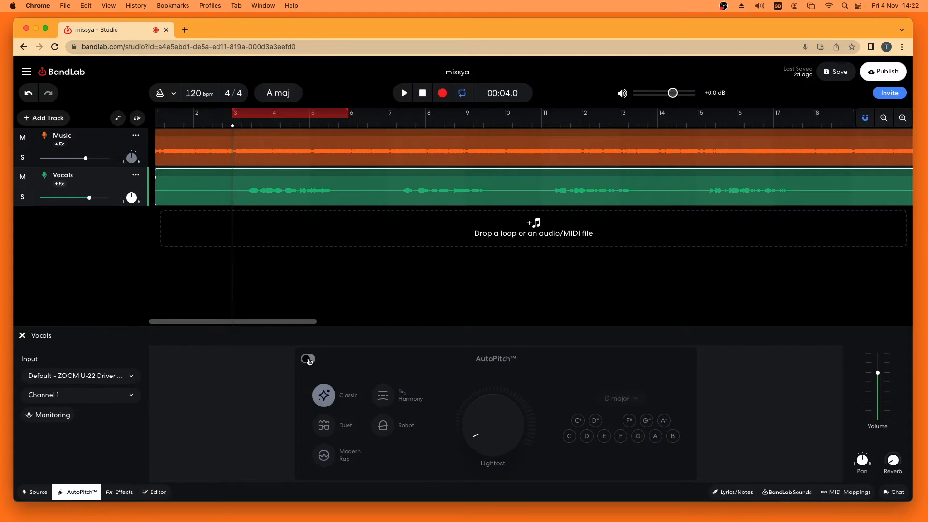
pyautogui.click(307, 358)
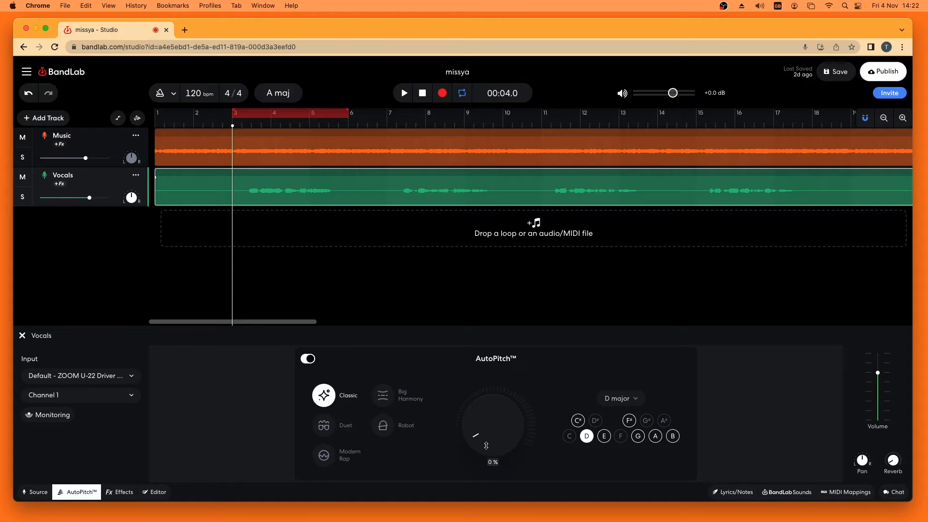
pyautogui.moveTo(520, 396)
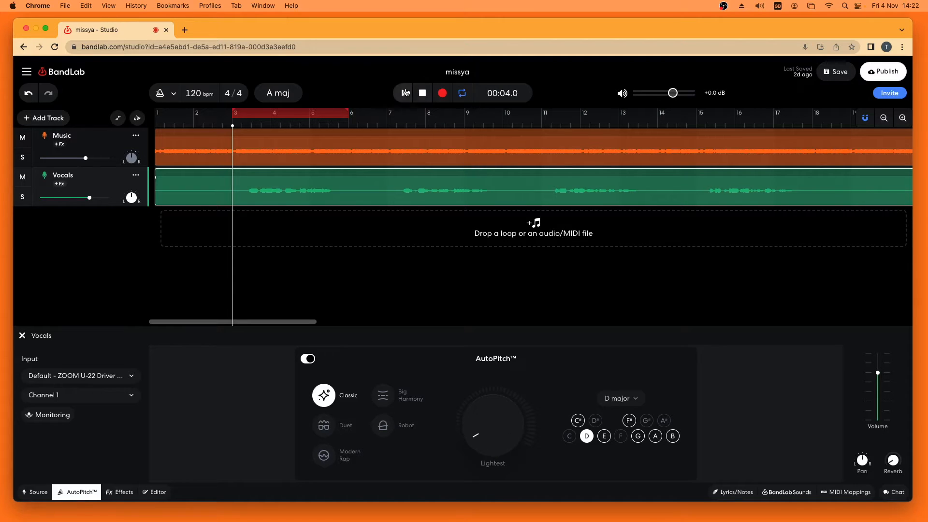
pyautogui.click(403, 93)
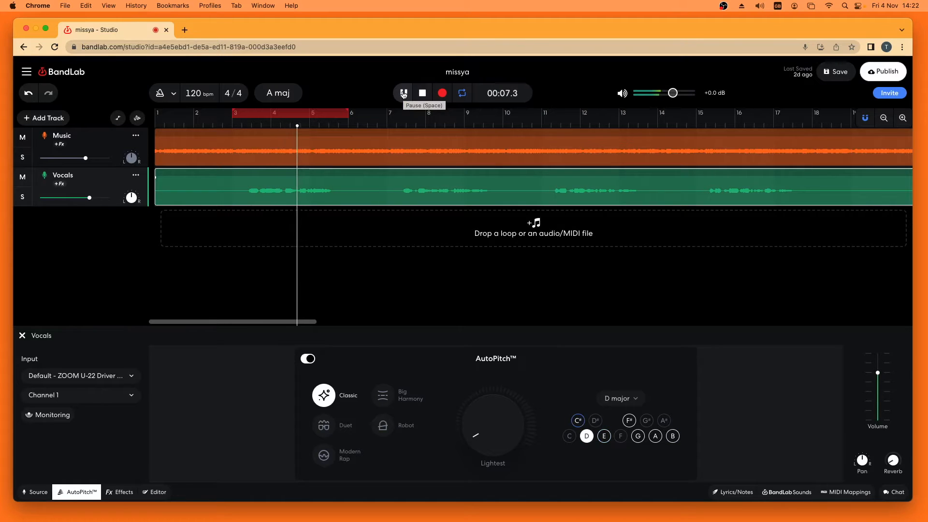
pyautogui.click(403, 93)
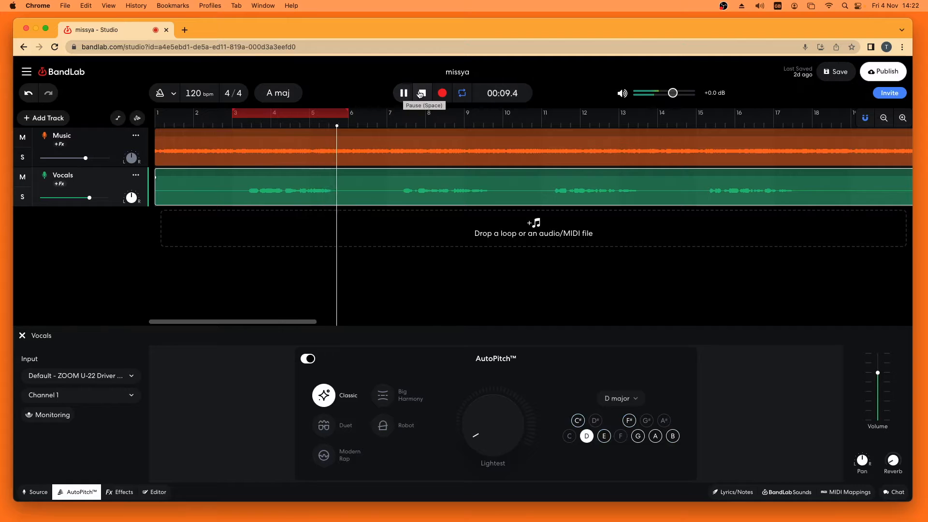
pyautogui.click(403, 93)
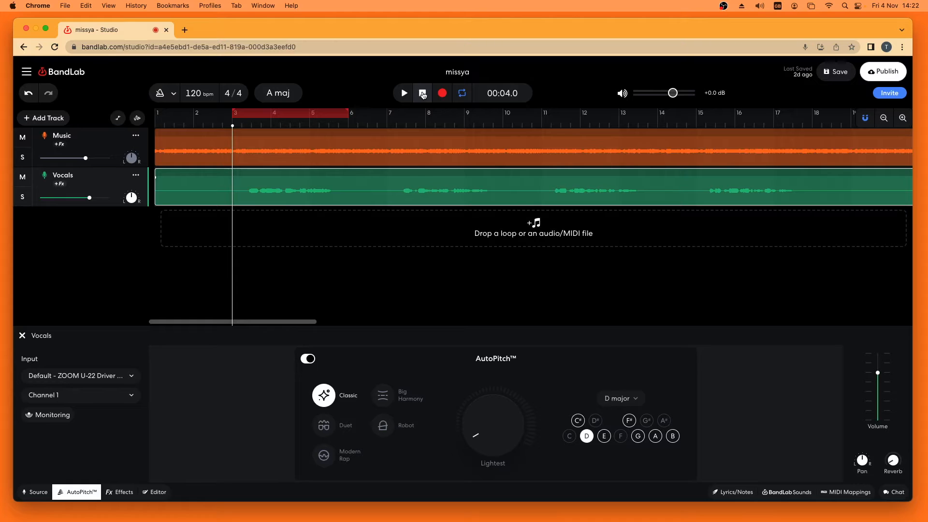
pyautogui.click(422, 93)
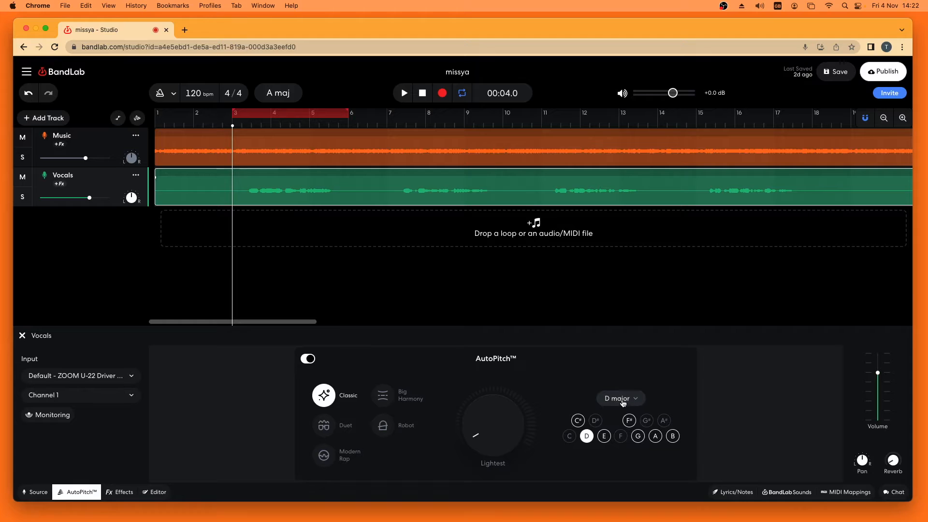
pyautogui.moveTo(620, 428)
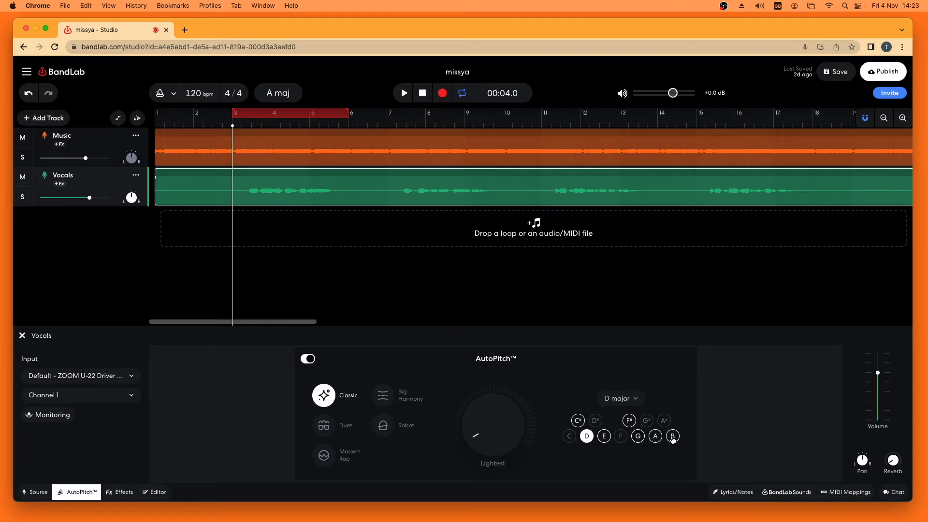
pyautogui.click(587, 436)
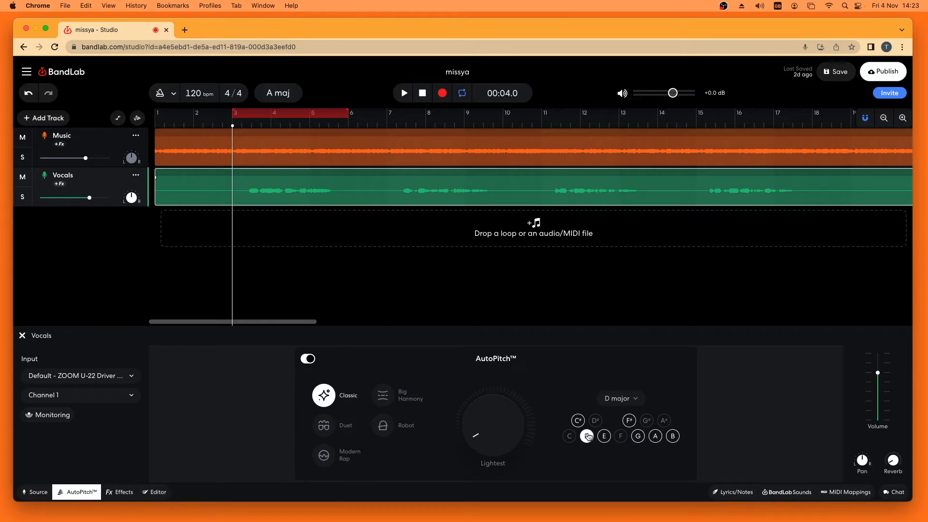
pyautogui.click(586, 436)
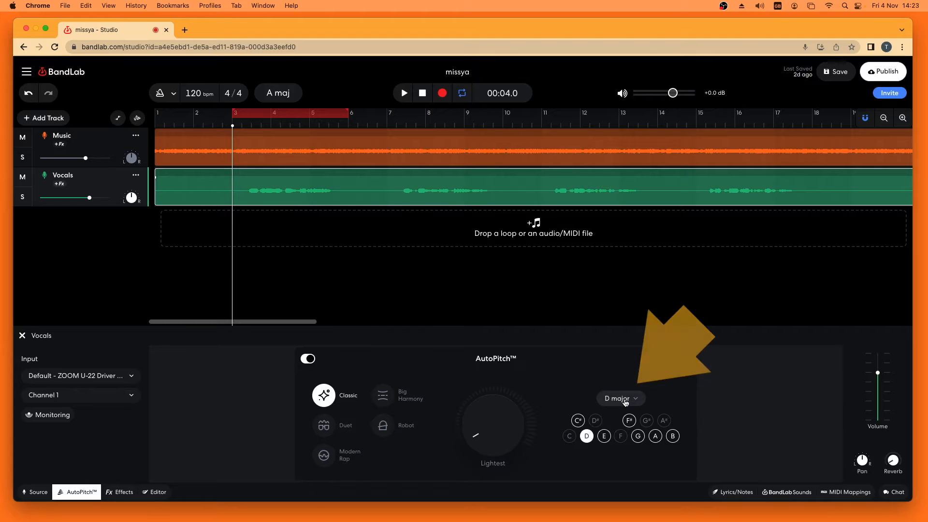
# Change the AutoPitch correction key from D major to D minor.
pyautogui.click(619, 398)
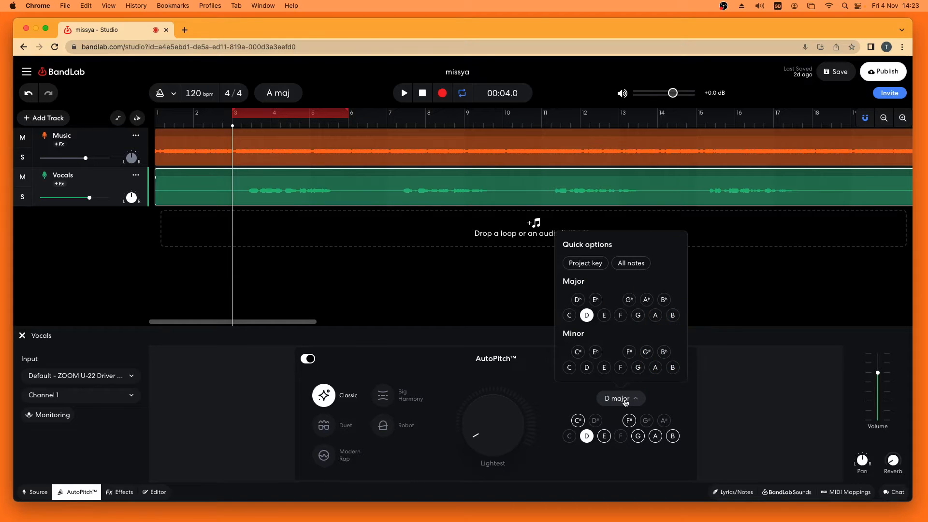
pyautogui.moveTo(628, 335)
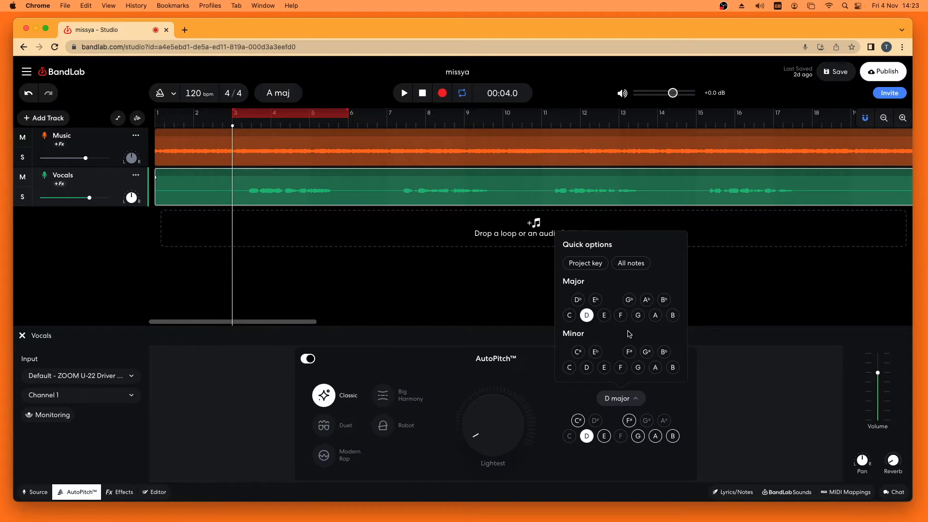
pyautogui.moveTo(599, 329)
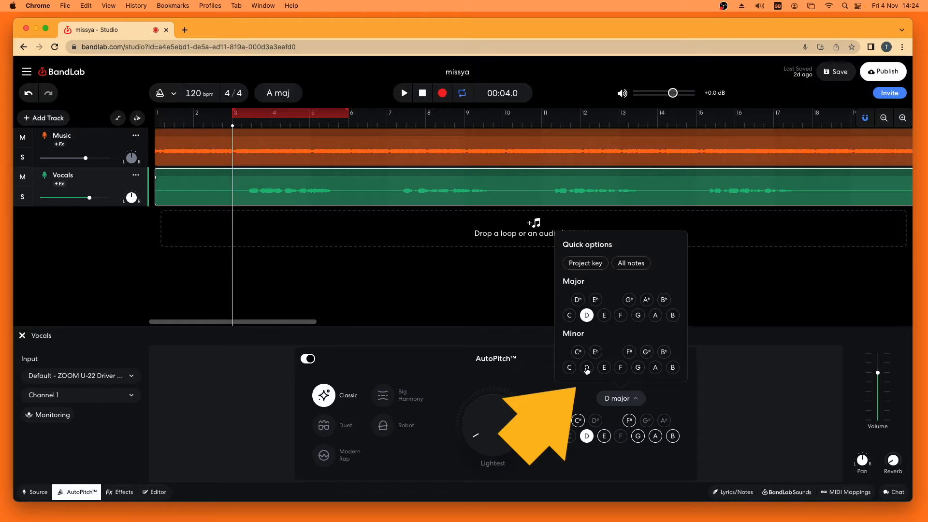
pyautogui.click(586, 367)
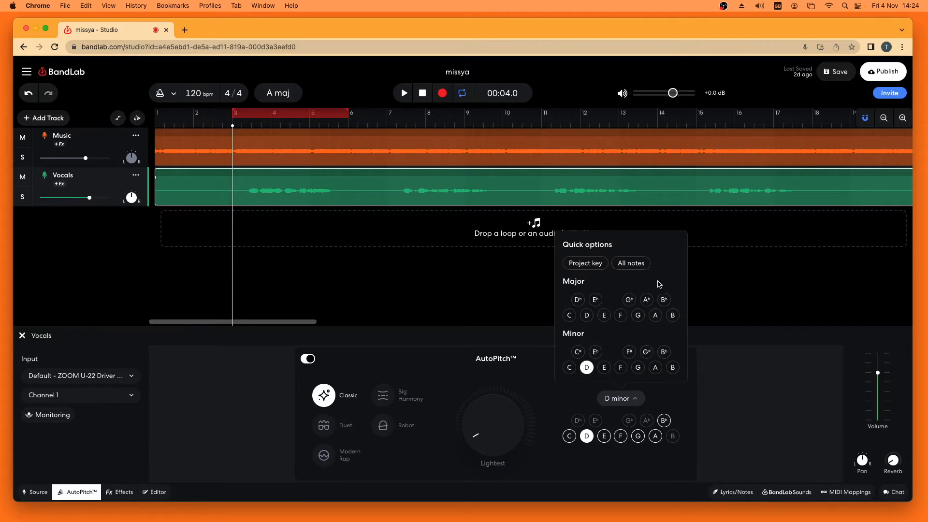
pyautogui.moveTo(661, 283)
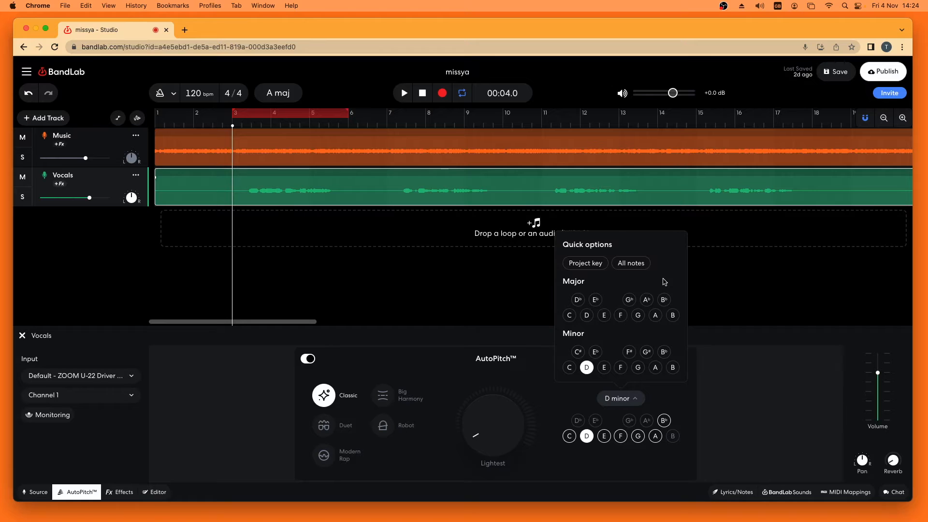
pyautogui.moveTo(662, 273)
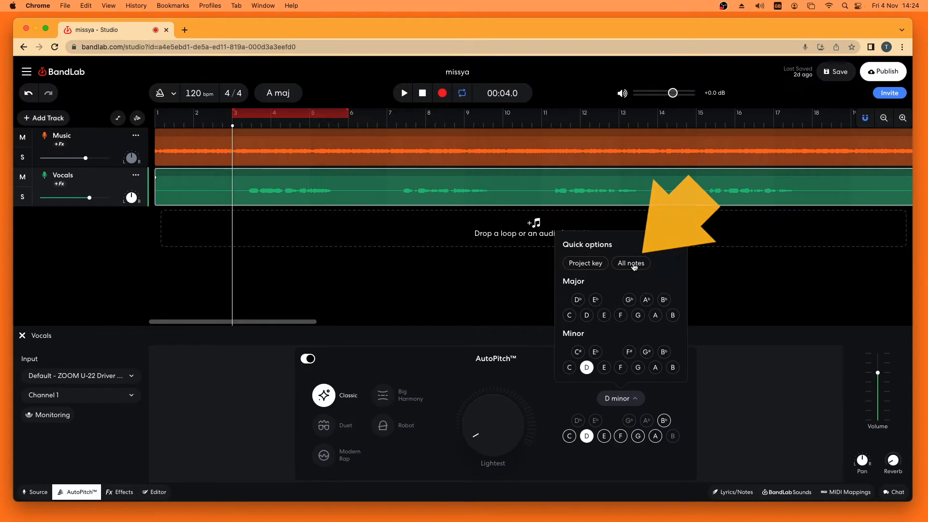
pyautogui.click(630, 263)
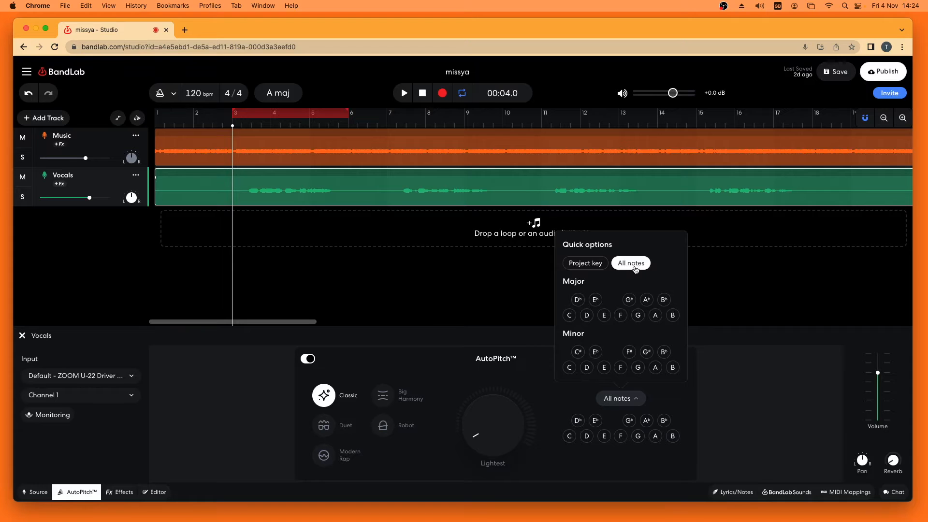
pyautogui.moveTo(669, 300)
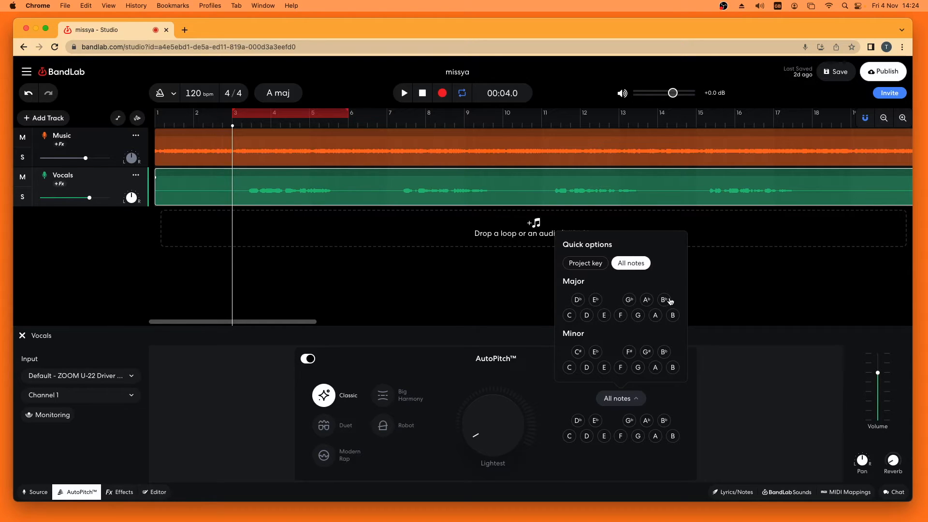
pyautogui.moveTo(661, 284)
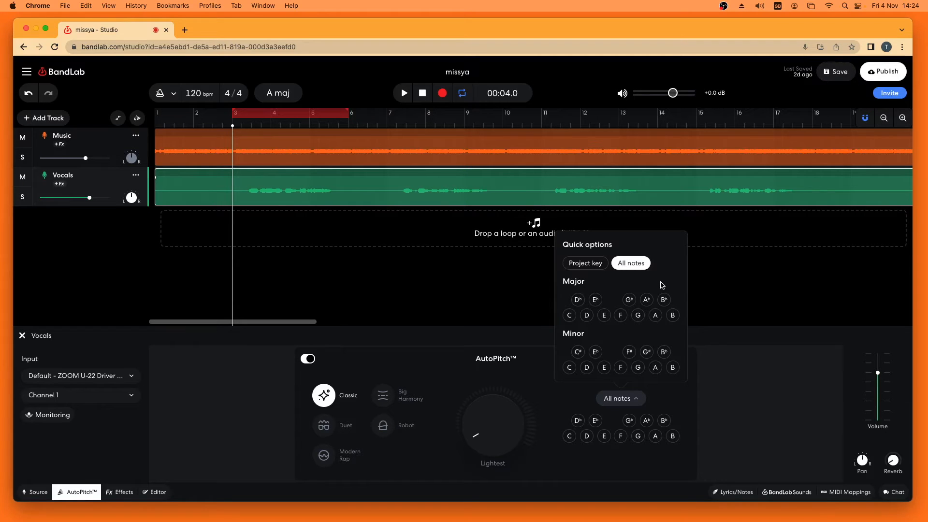
pyautogui.moveTo(617, 281)
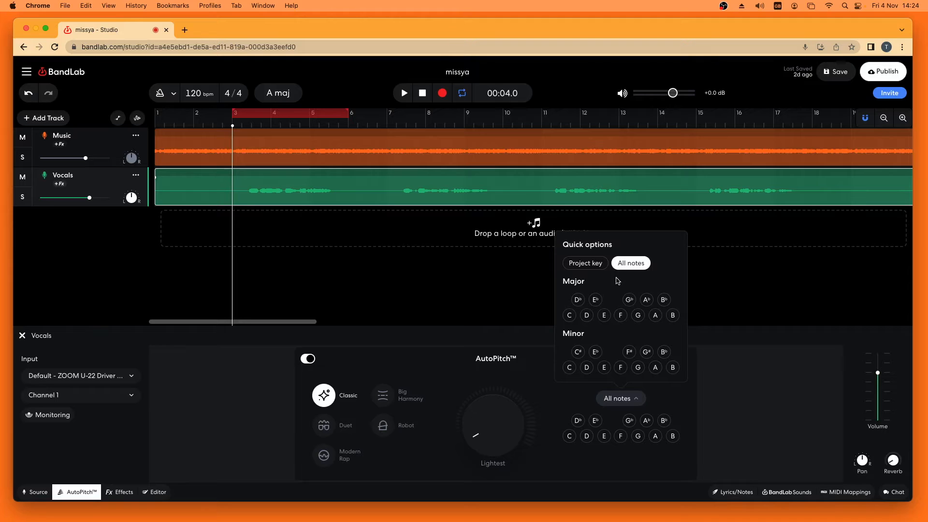
pyautogui.moveTo(586, 263)
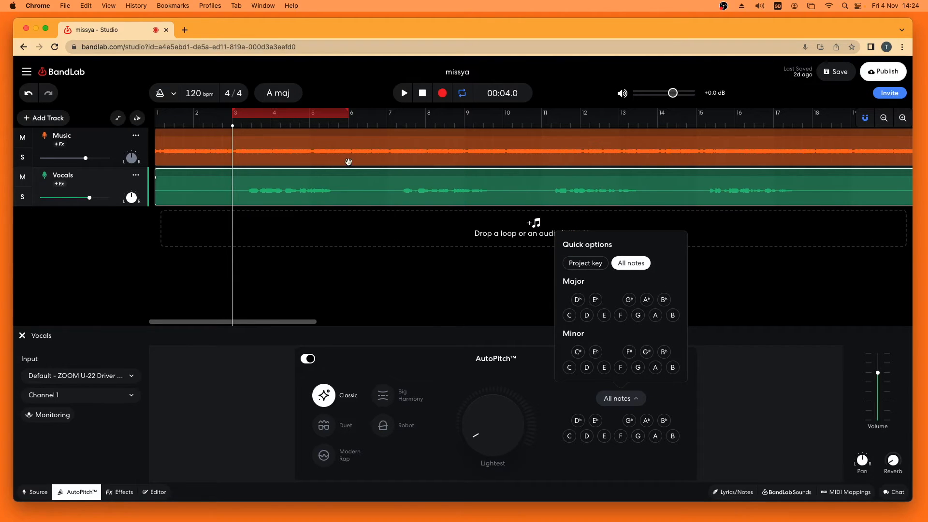
pyautogui.moveTo(320, 135)
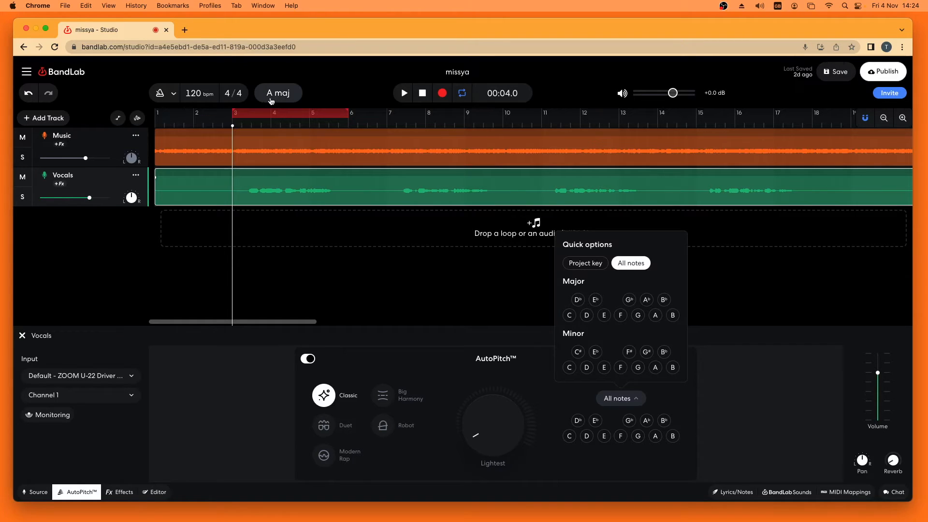
pyautogui.moveTo(586, 289)
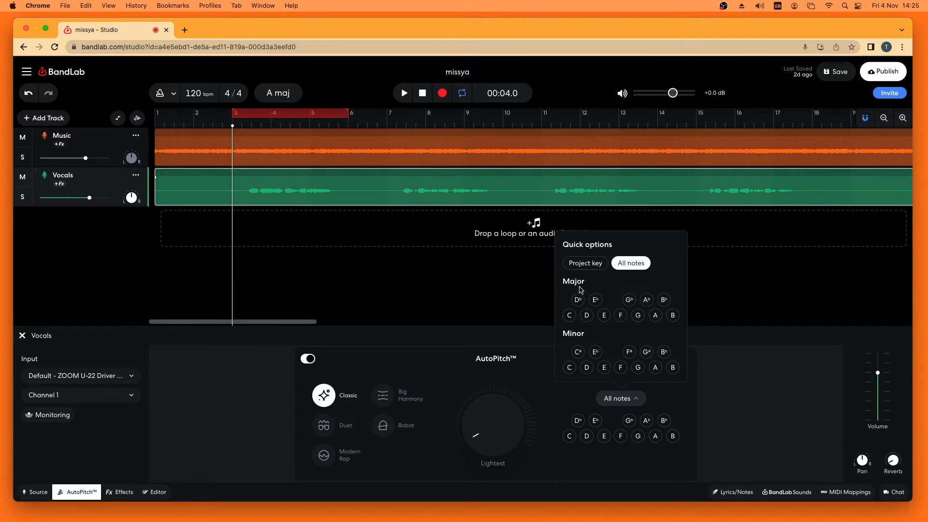
pyautogui.moveTo(654, 318)
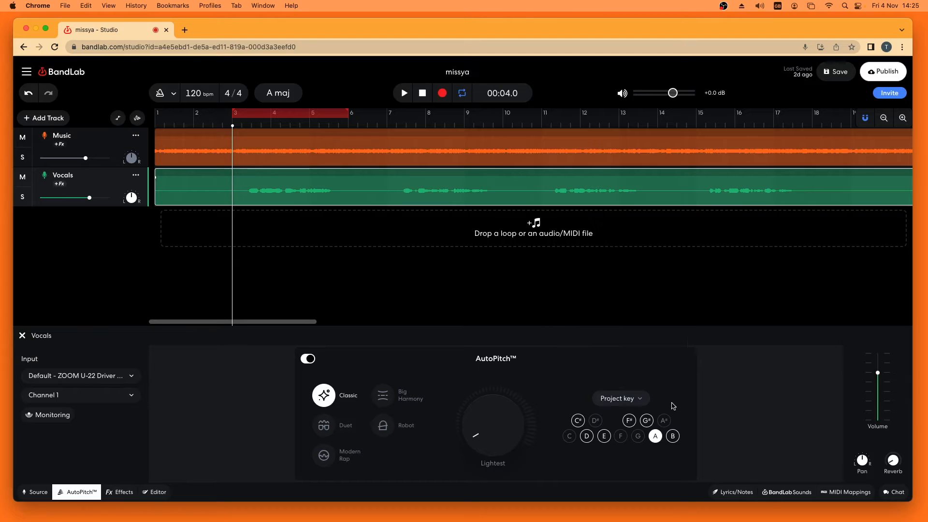
pyautogui.moveTo(692, 434)
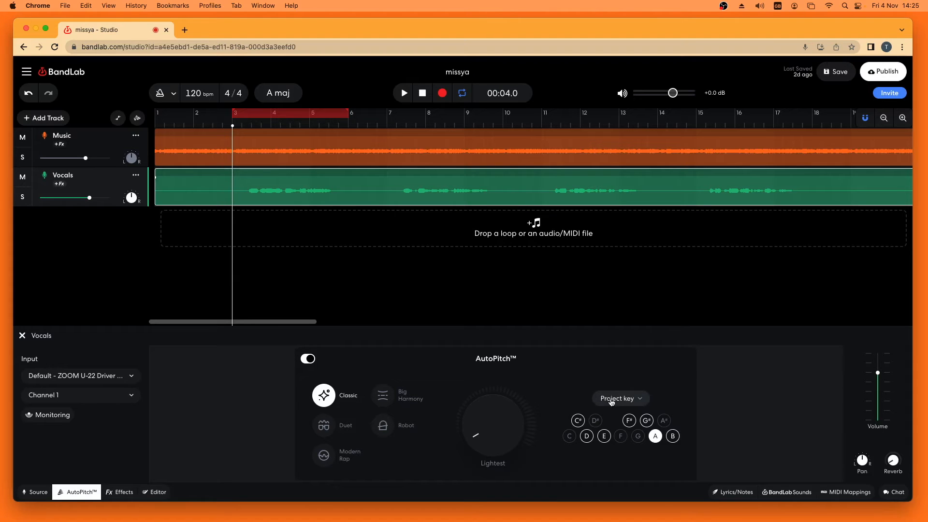
pyautogui.moveTo(630, 436)
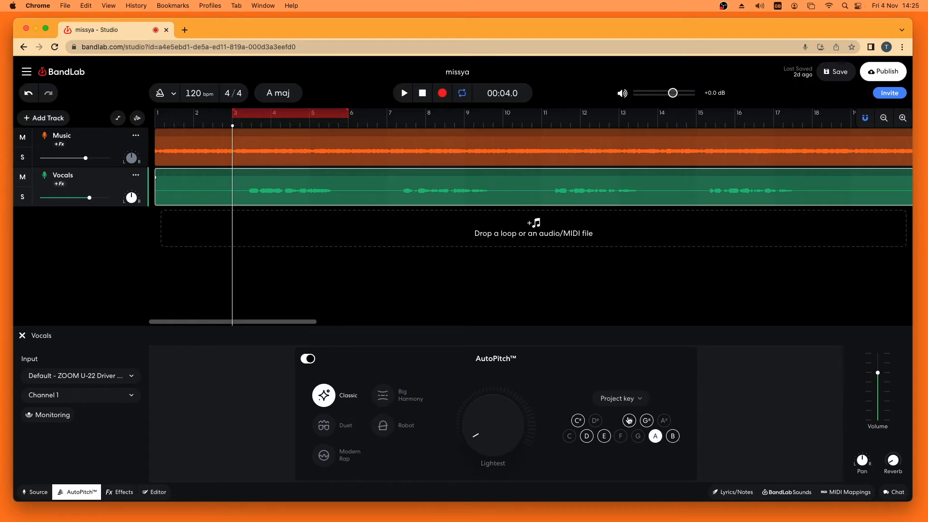
# Make AutoPitch follow the project key, A major, for correction.
pyautogui.click(630, 420)
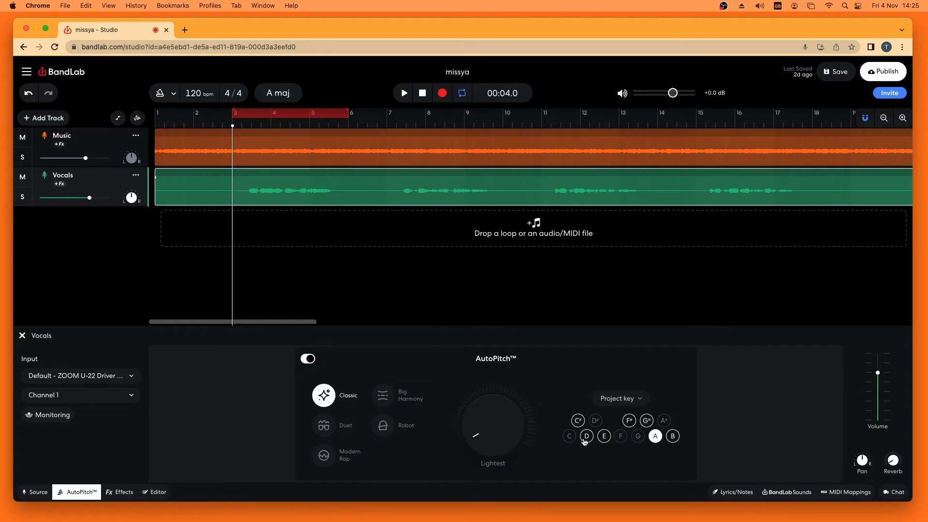
pyautogui.moveTo(634, 459)
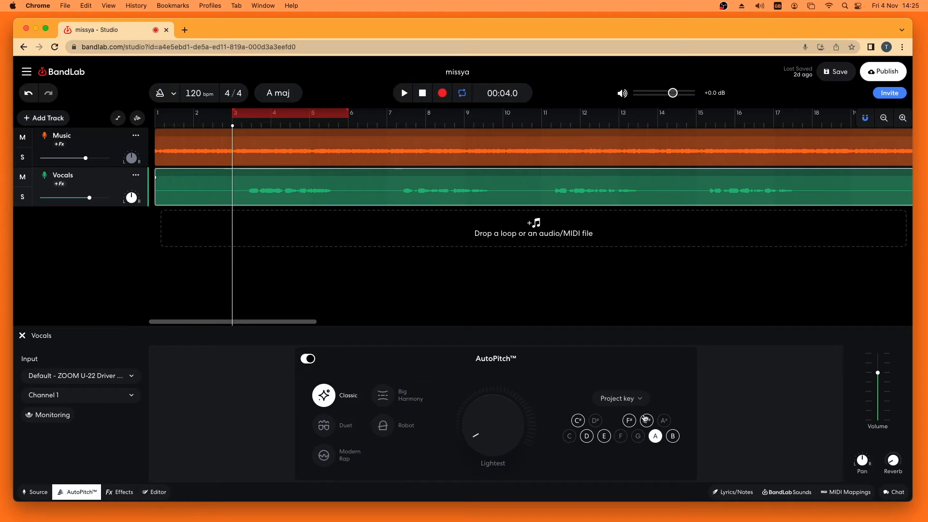
# Set AutoPitch back to All notes and audition the vocals with a short playback.
pyautogui.click(619, 398)
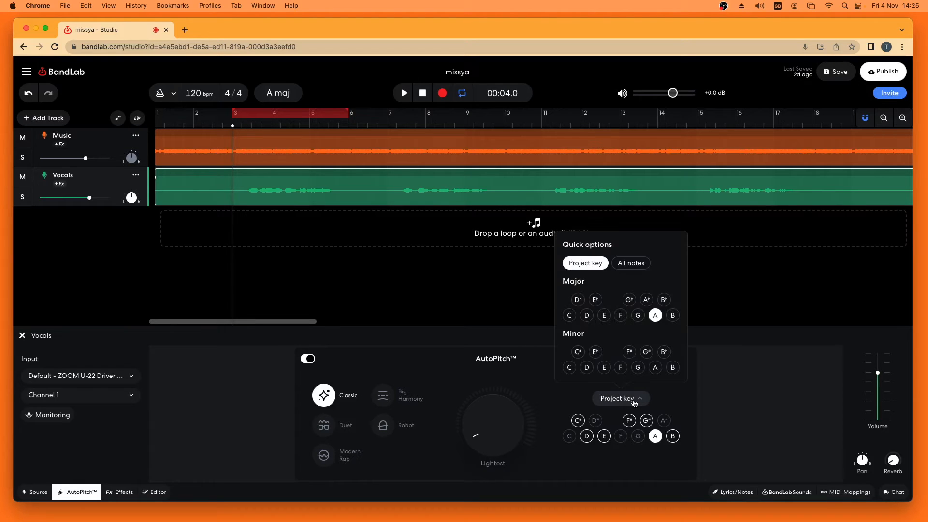
pyautogui.moveTo(644, 340)
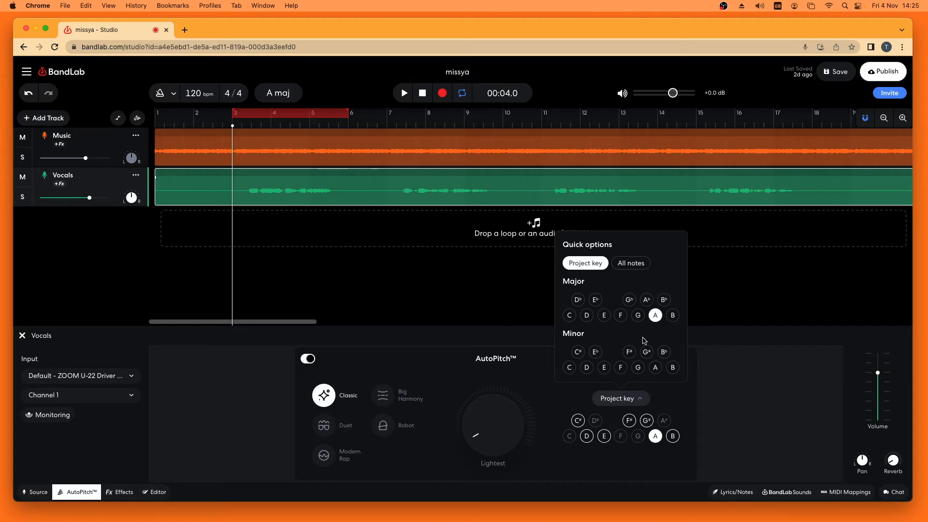
pyautogui.moveTo(632, 266)
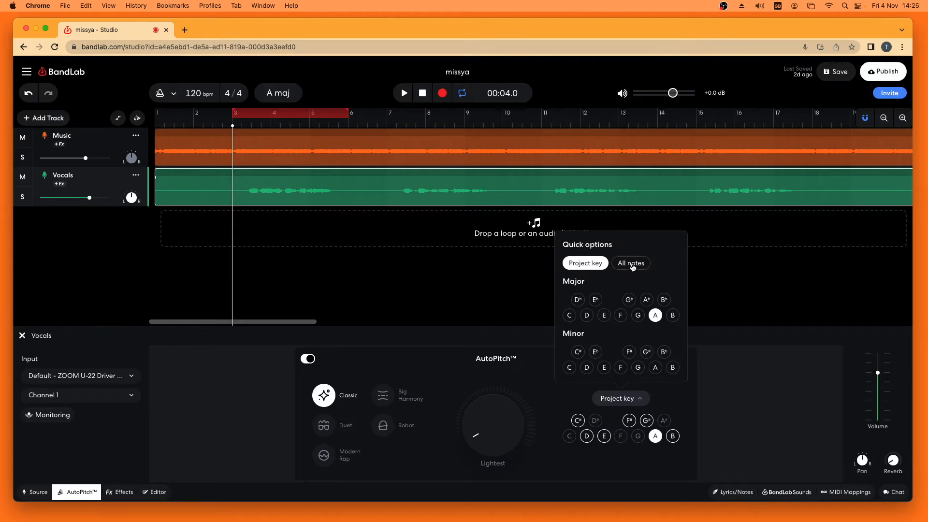
pyautogui.click(631, 263)
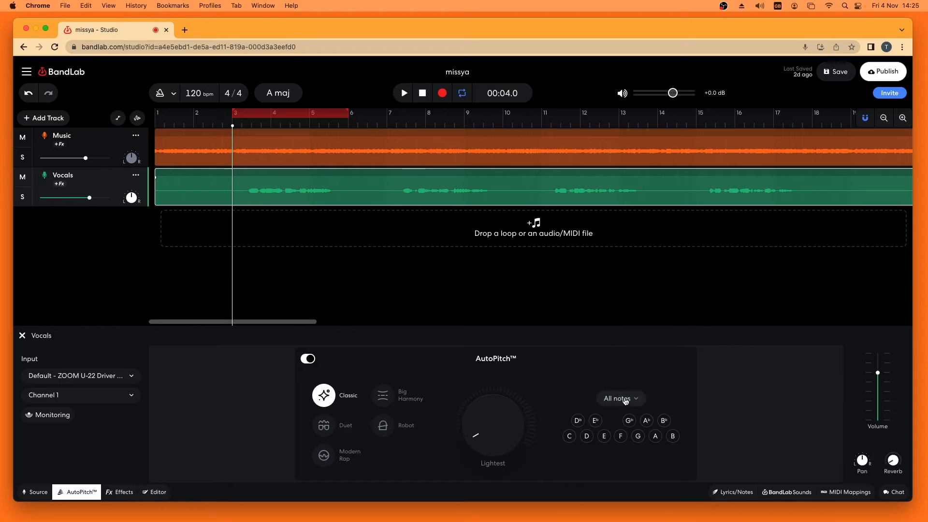
pyautogui.moveTo(577, 455)
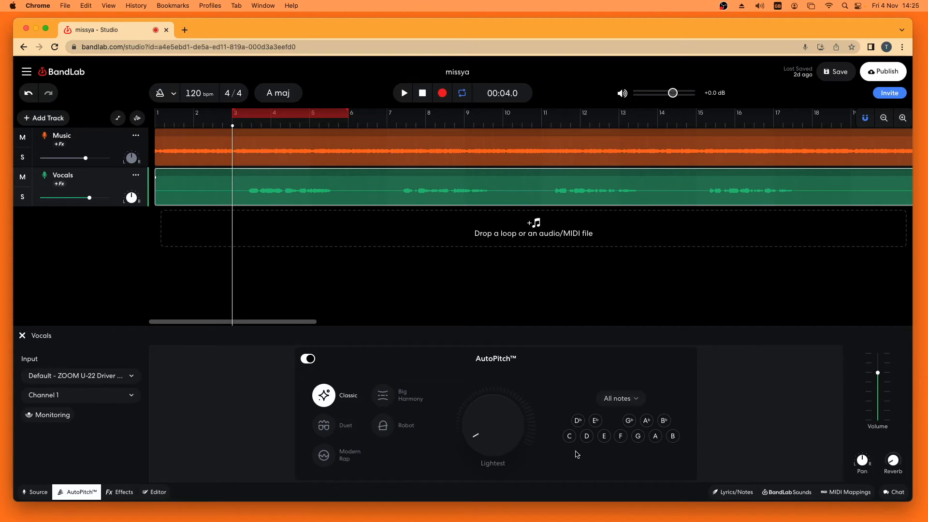
pyautogui.moveTo(657, 447)
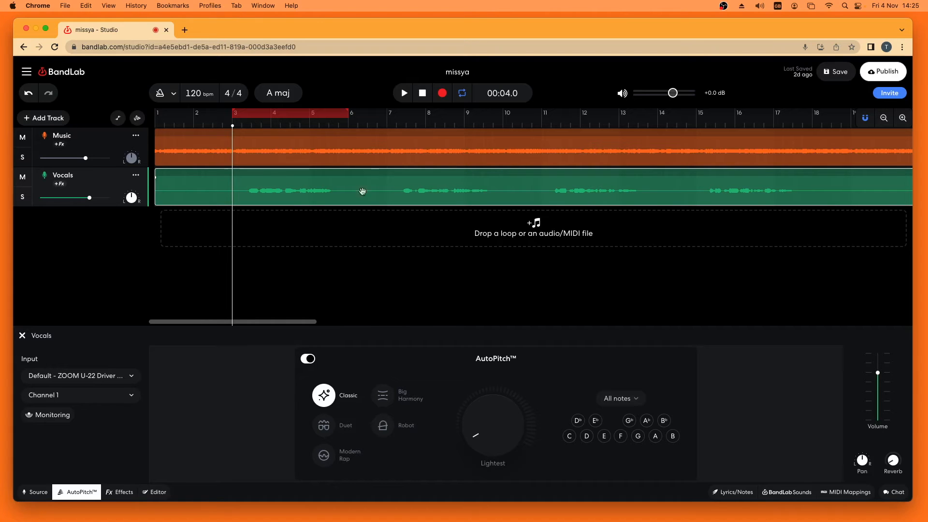
pyautogui.click(403, 92)
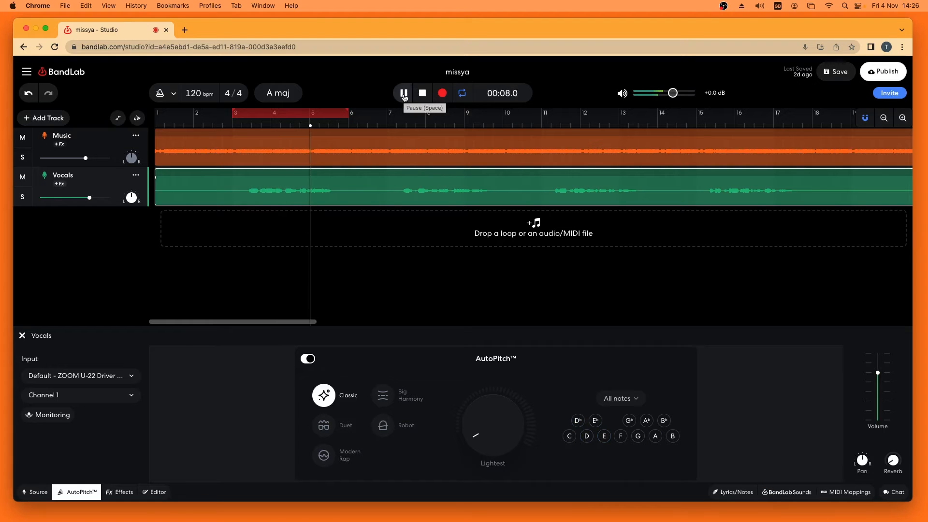
pyautogui.click(422, 93)
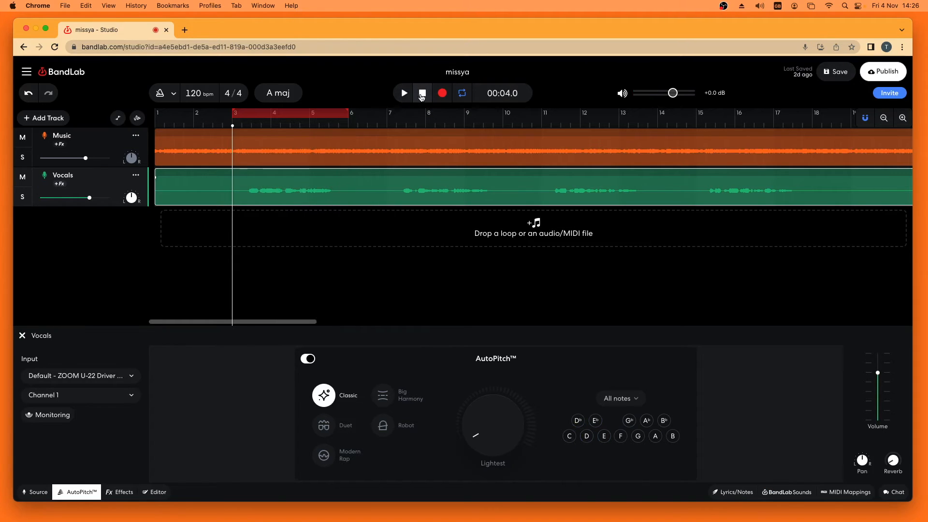
pyautogui.click(403, 93)
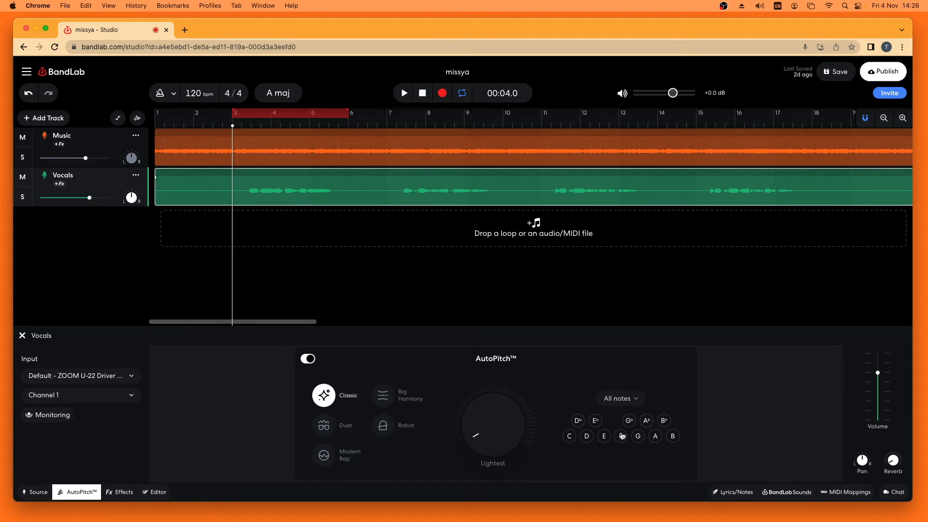
pyautogui.click(621, 436)
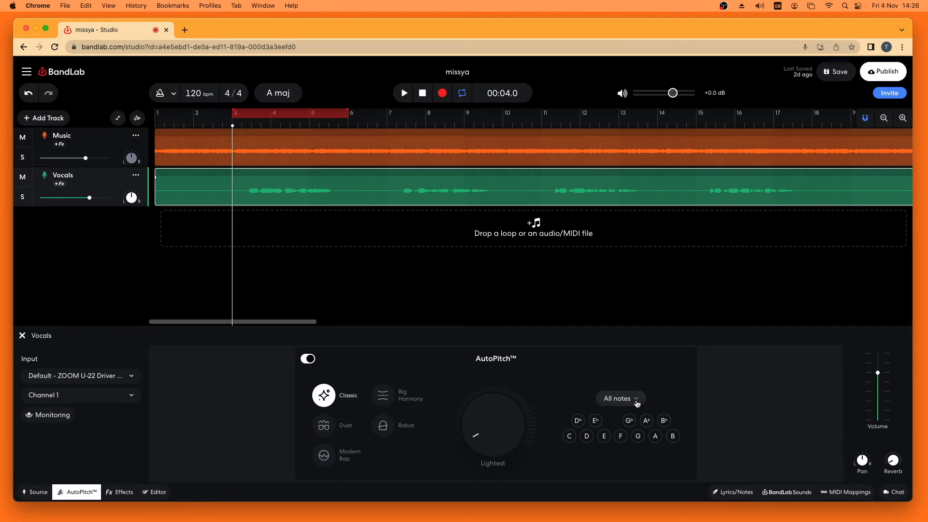
# Try D major briefly, then return AutoPitch to the project key, A major.
pyautogui.click(619, 397)
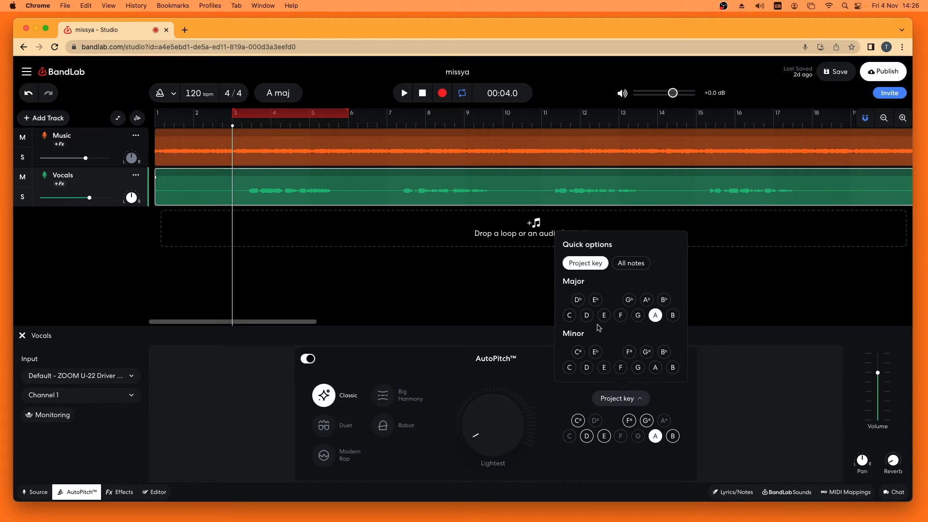
pyautogui.click(587, 315)
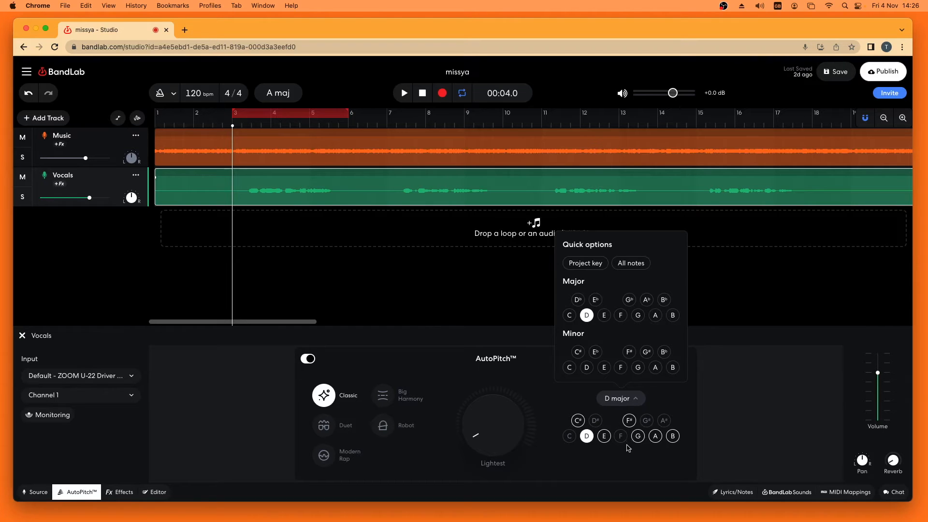
pyautogui.moveTo(630, 304)
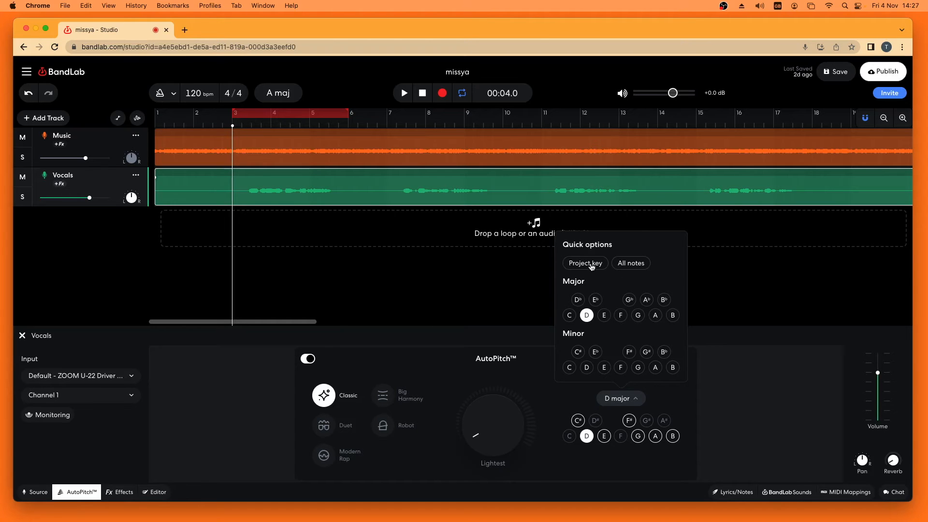
pyautogui.click(583, 263)
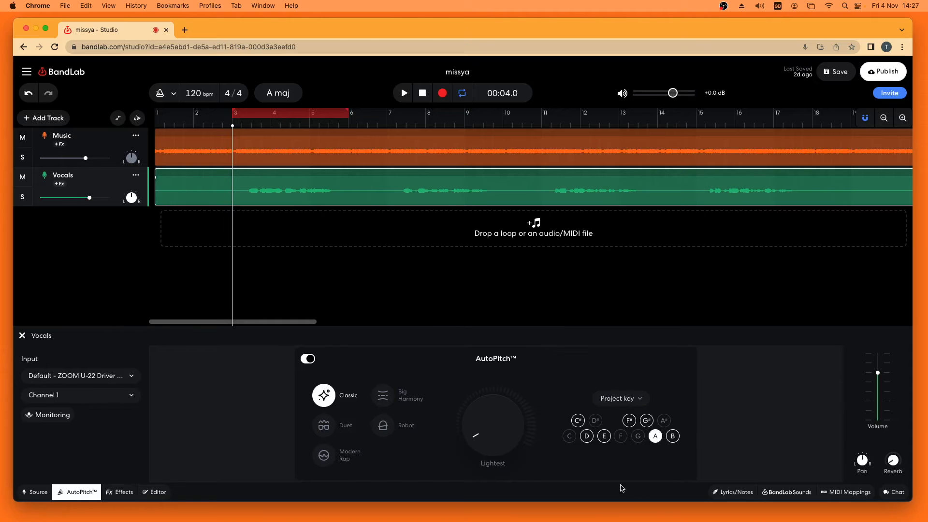
pyautogui.moveTo(590, 377)
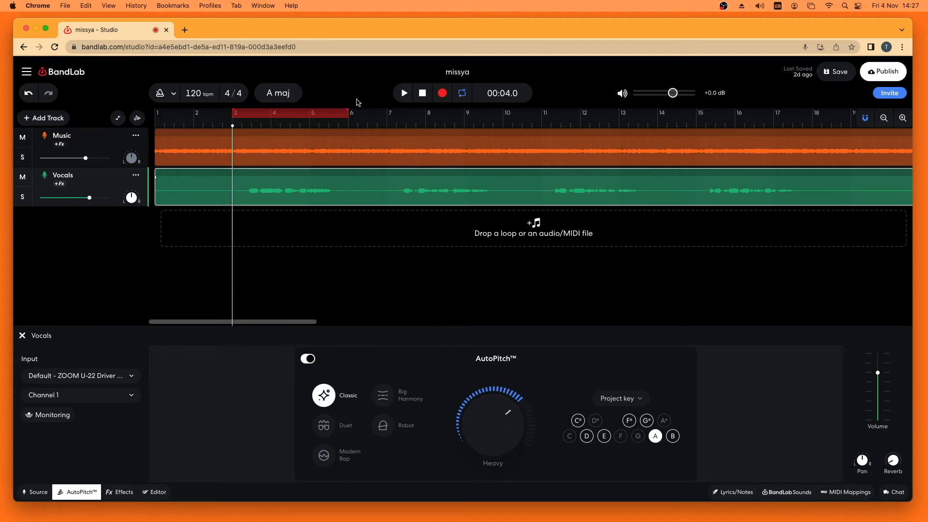
# Audition the vocals with the Classic effect at Heavy strength, then stop.
pyautogui.click(403, 93)
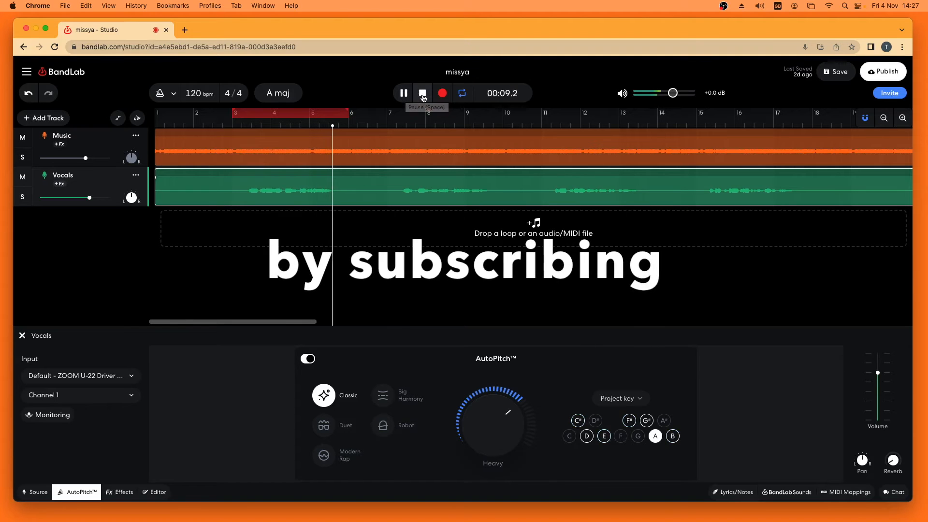
pyautogui.click(422, 93)
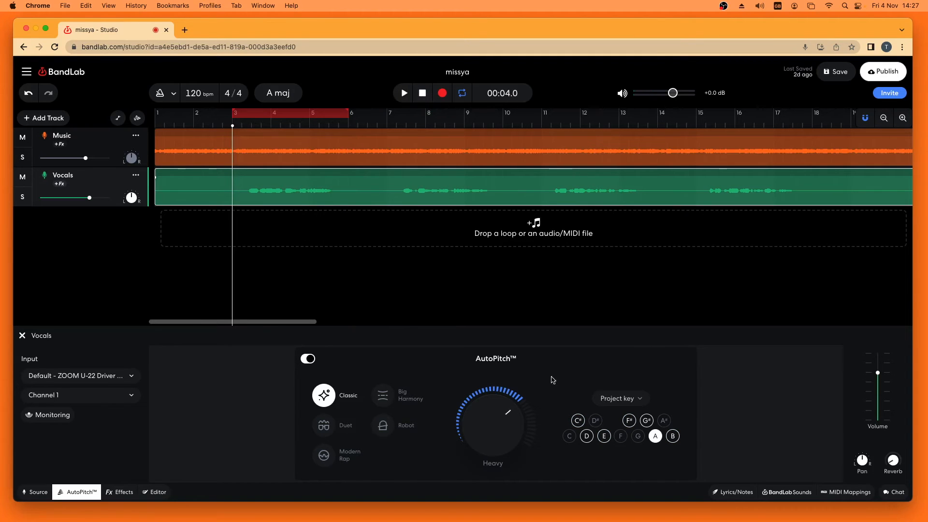
pyautogui.moveTo(574, 427)
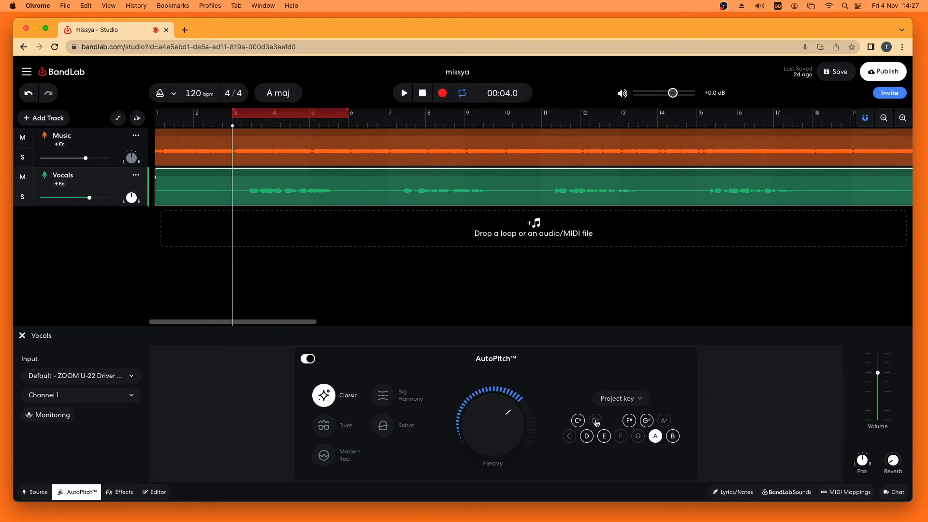
pyautogui.moveTo(604, 415)
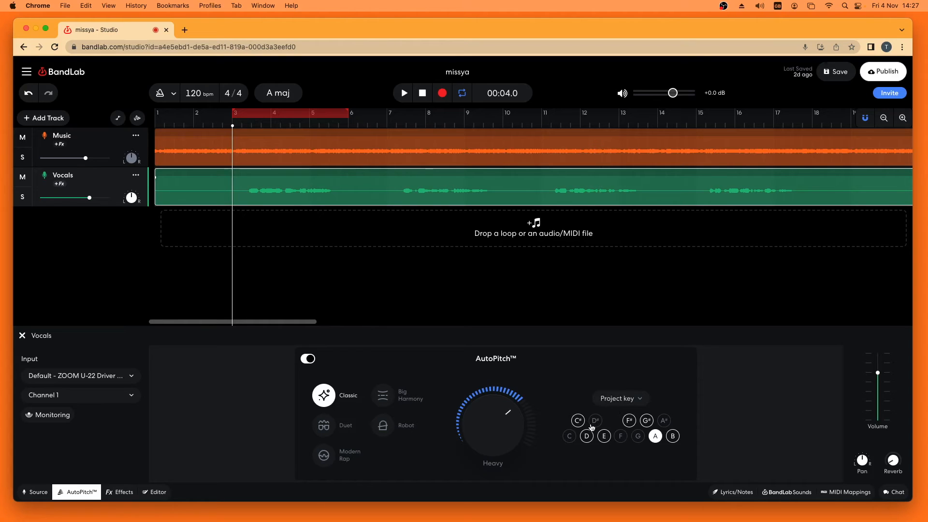
pyautogui.moveTo(611, 459)
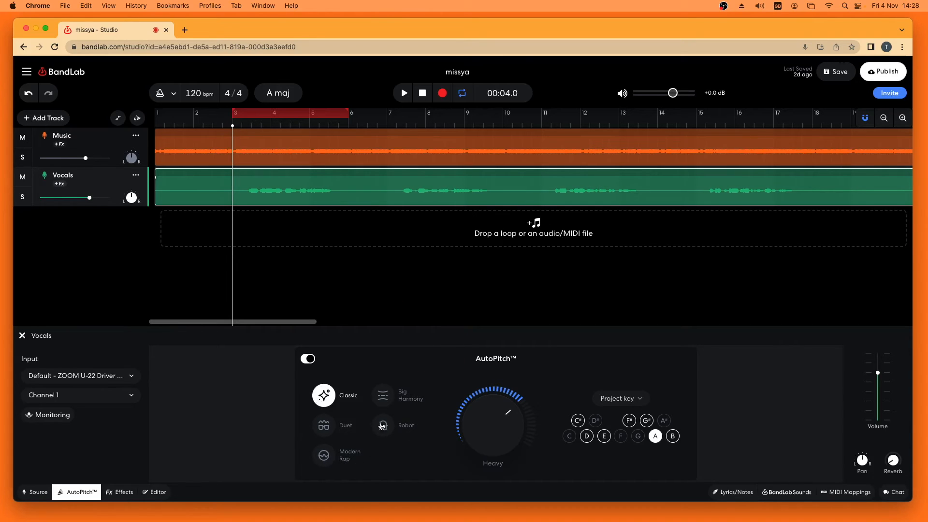
pyautogui.moveTo(388, 401)
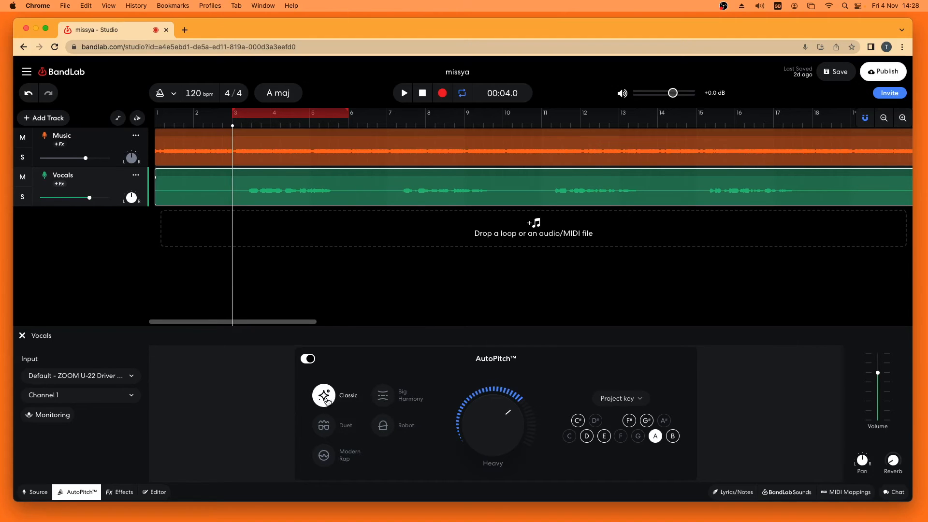
pyautogui.moveTo(354, 389)
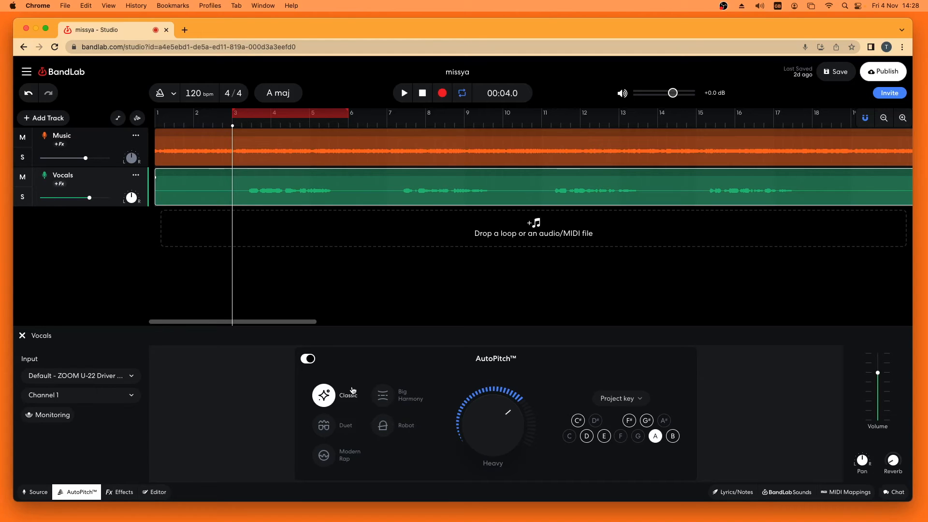
pyautogui.moveTo(383, 424)
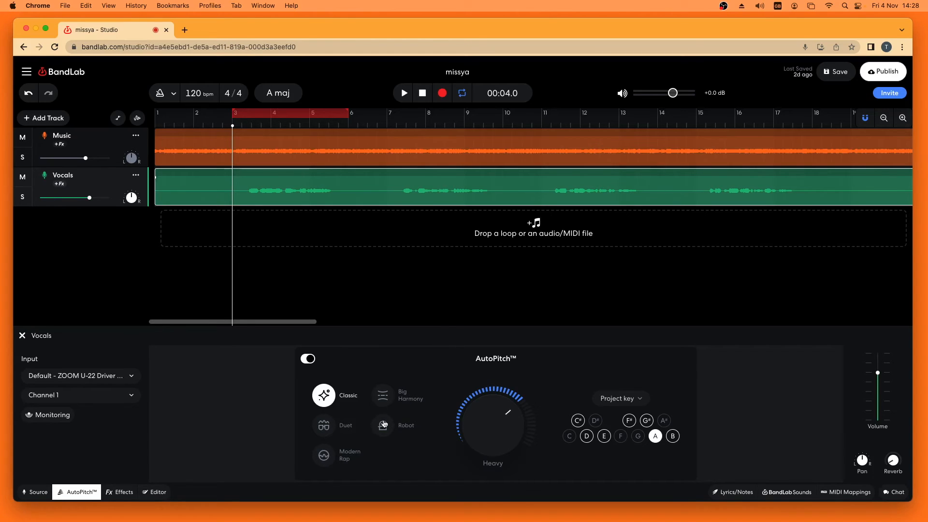
pyautogui.moveTo(414, 374)
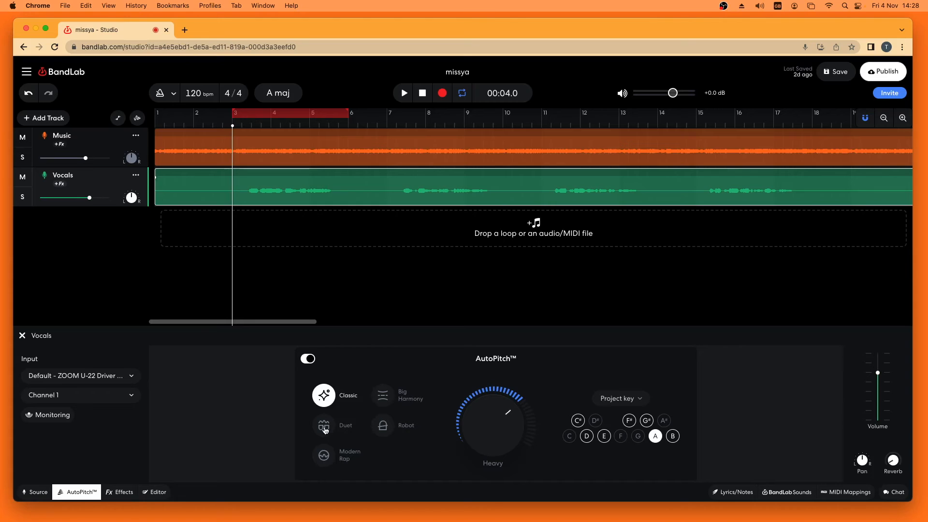
# Switch AutoPitch to the Duet effect and audition it with a short playback.
pyautogui.click(324, 426)
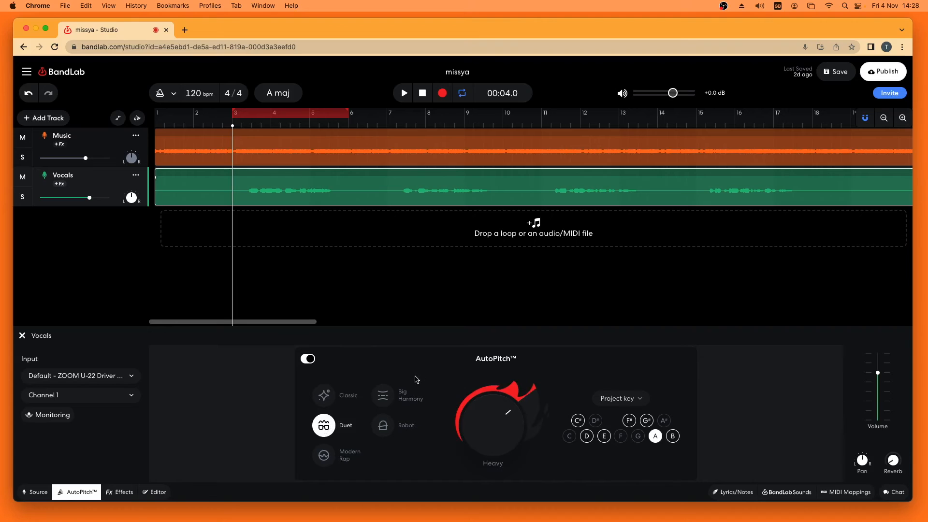
pyautogui.moveTo(405, 370)
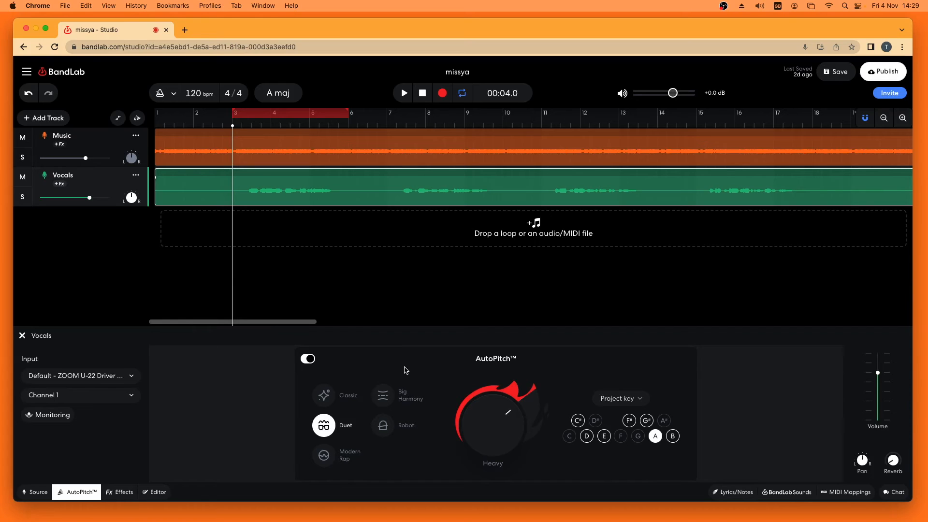
pyautogui.moveTo(440, 280)
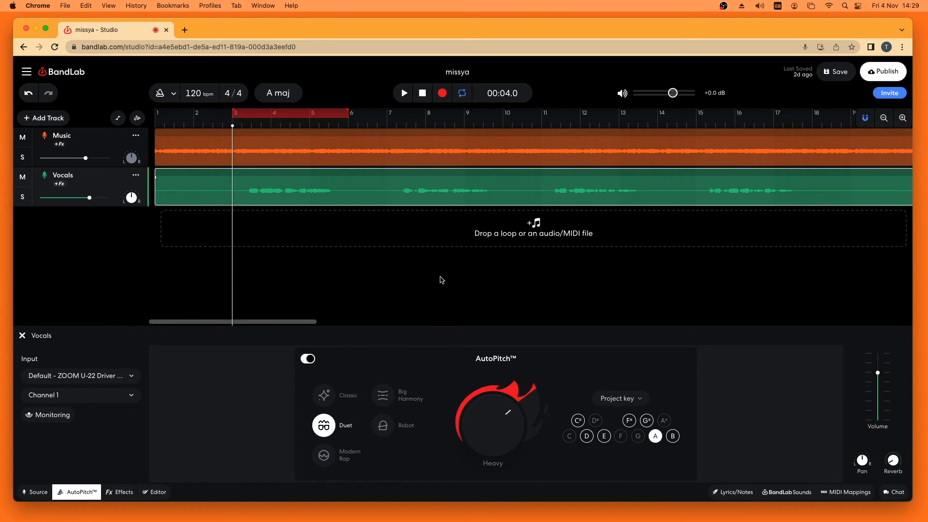
pyautogui.click(403, 93)
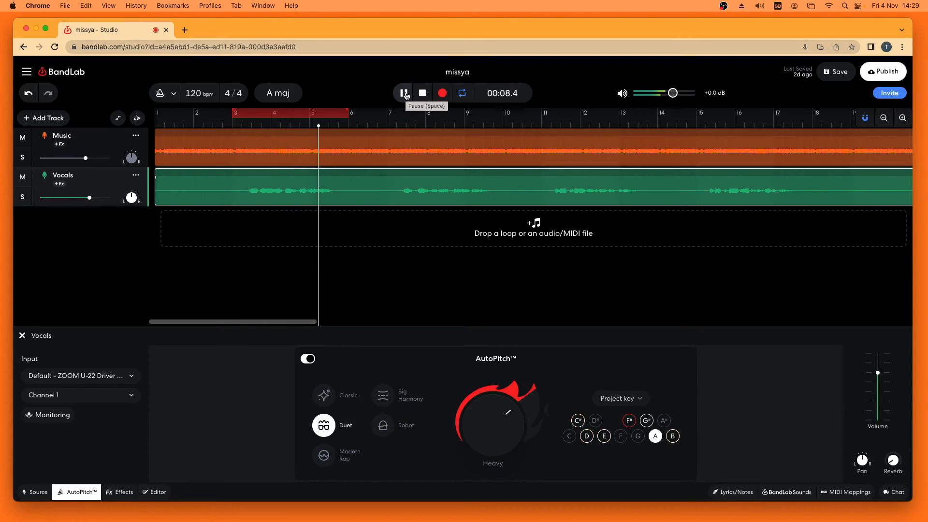
pyautogui.click(403, 93)
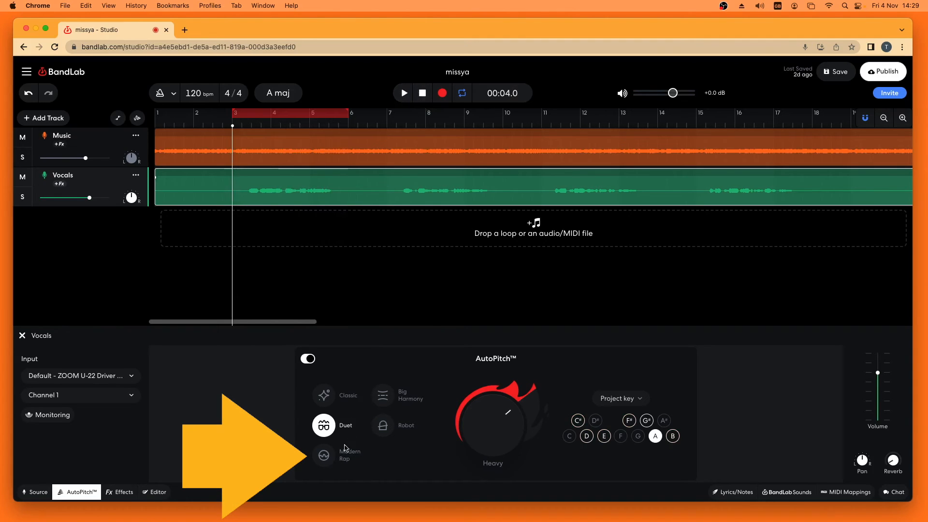
# Switch AutoPitch to the Modern Rap effect and audition it with a short playback.
pyautogui.click(323, 456)
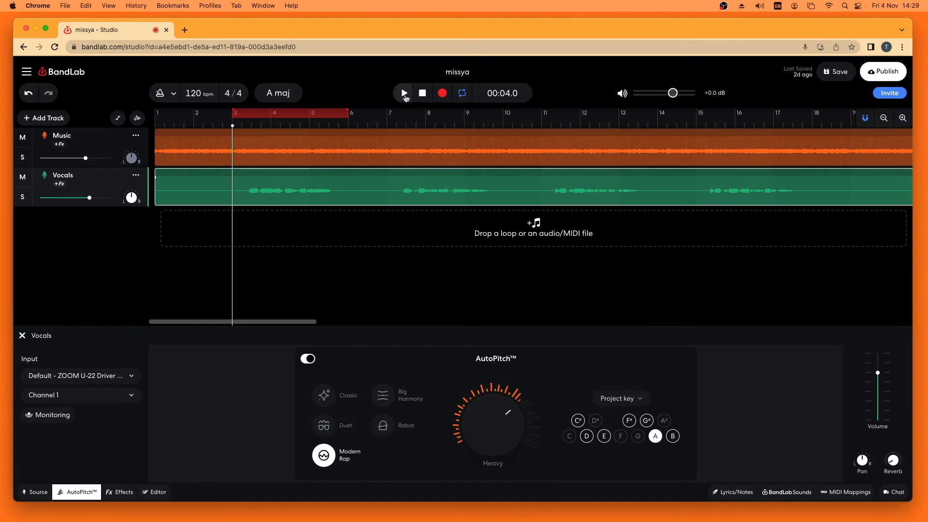
pyautogui.click(403, 93)
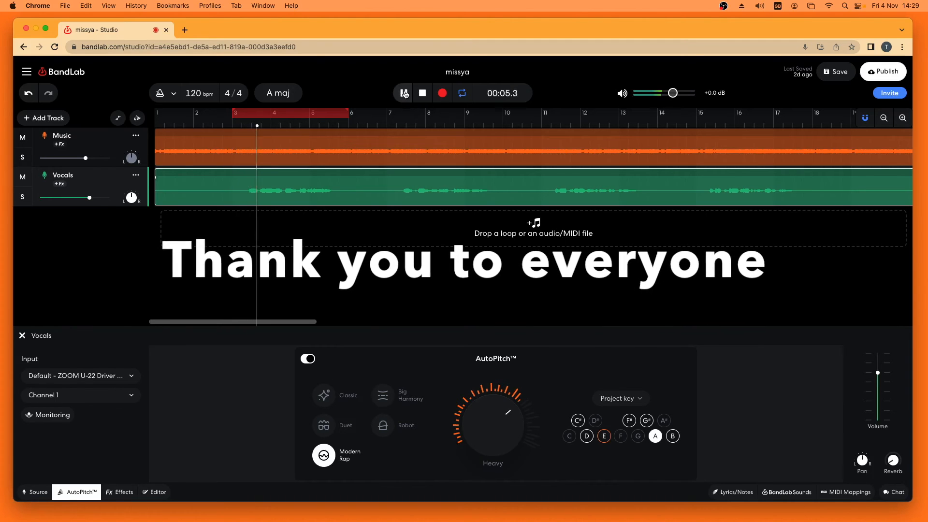
pyautogui.click(403, 92)
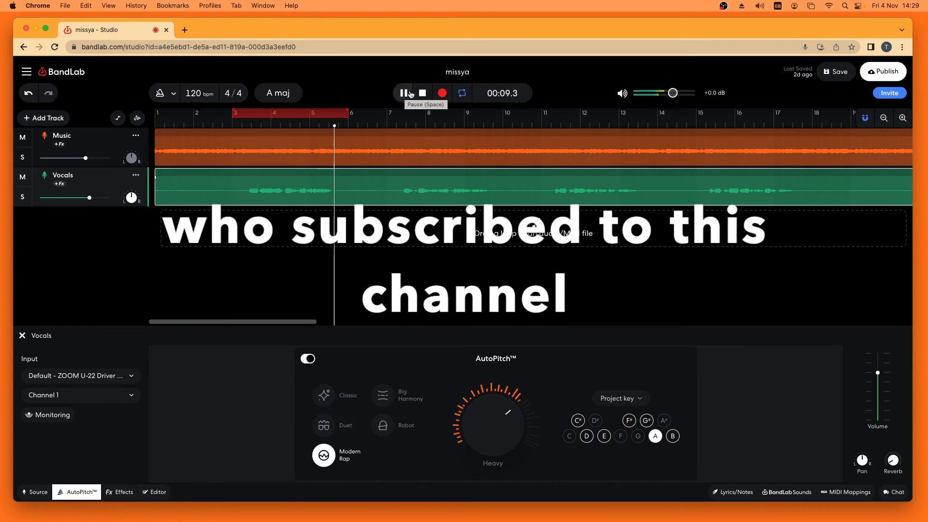
pyautogui.click(422, 93)
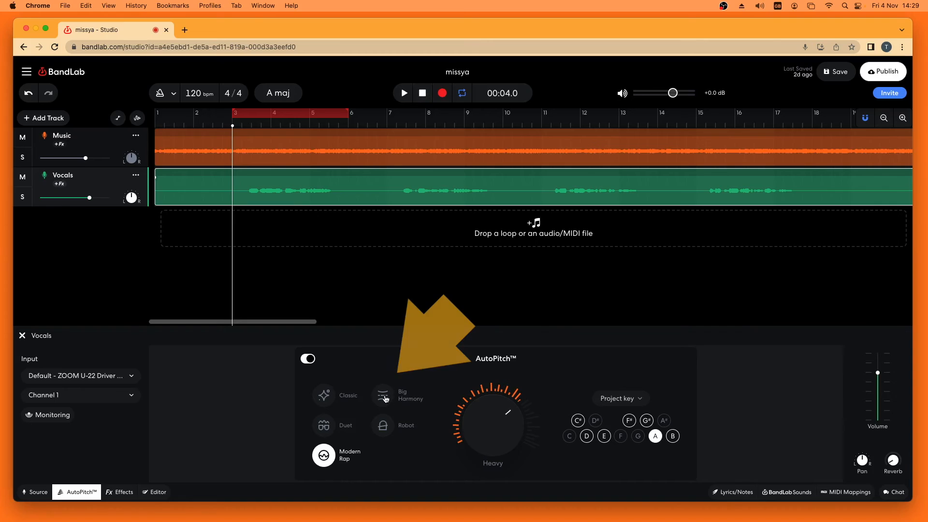
# Switch AutoPitch to the Big Harmony effect and audition it with a short playback.
pyautogui.click(383, 395)
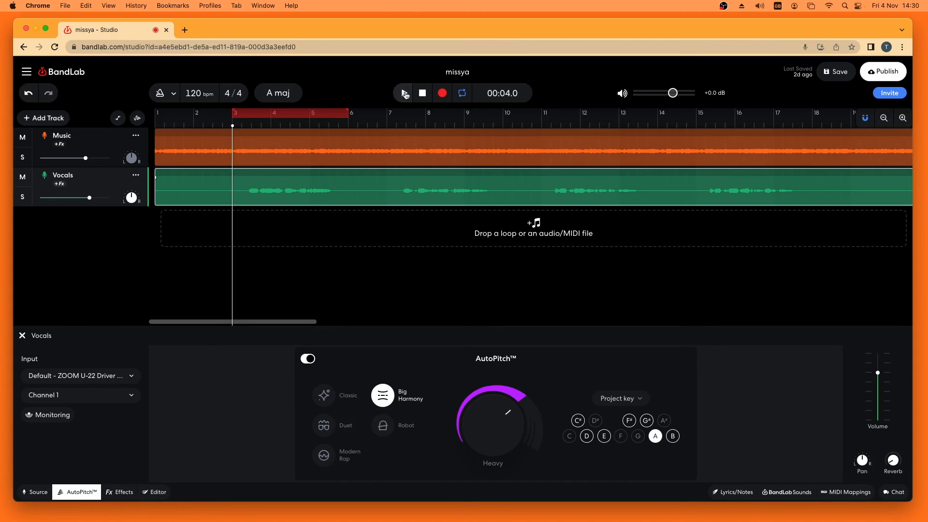
pyautogui.click(404, 93)
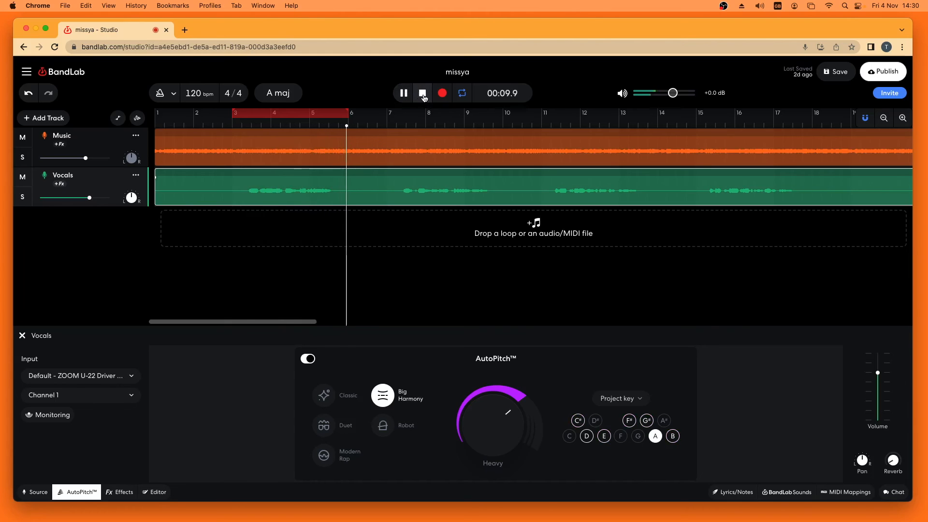
pyautogui.click(422, 93)
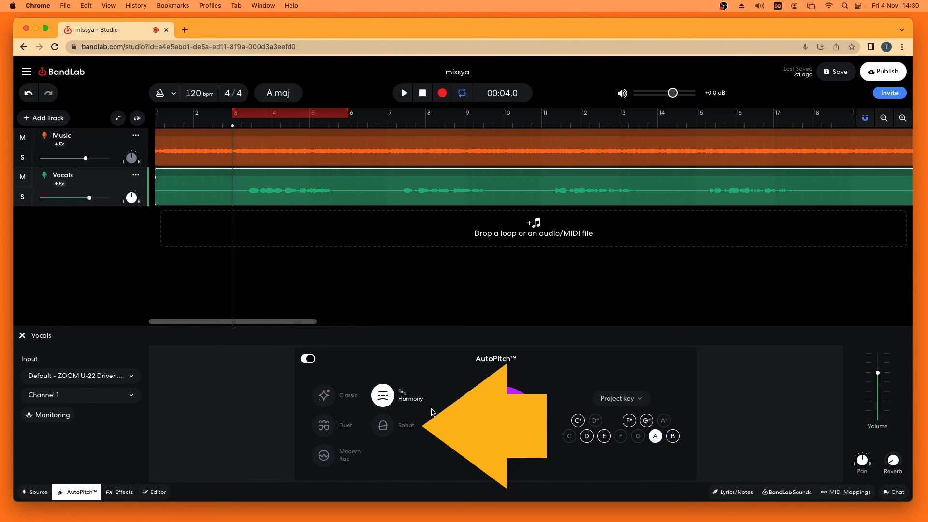
# Switch AutoPitch to the Robot effect and audition it with a short playback.
pyautogui.click(383, 425)
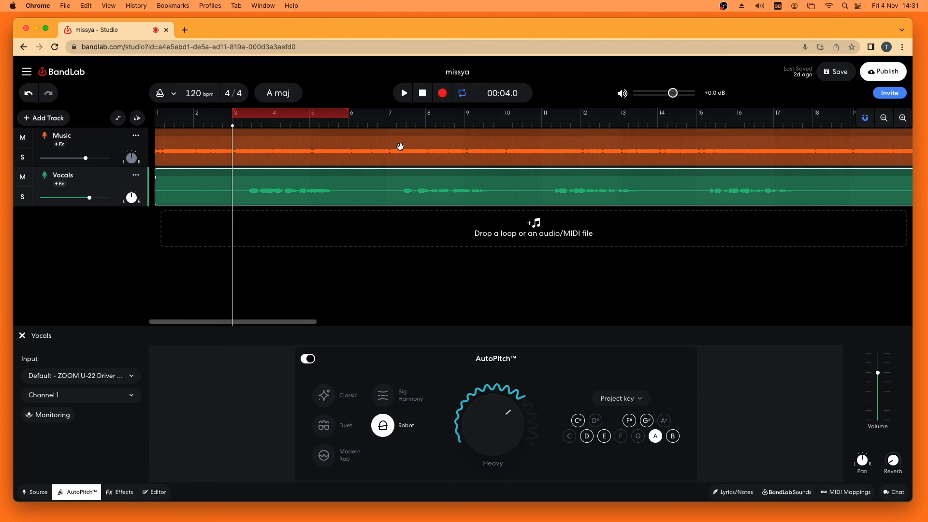
pyautogui.click(403, 93)
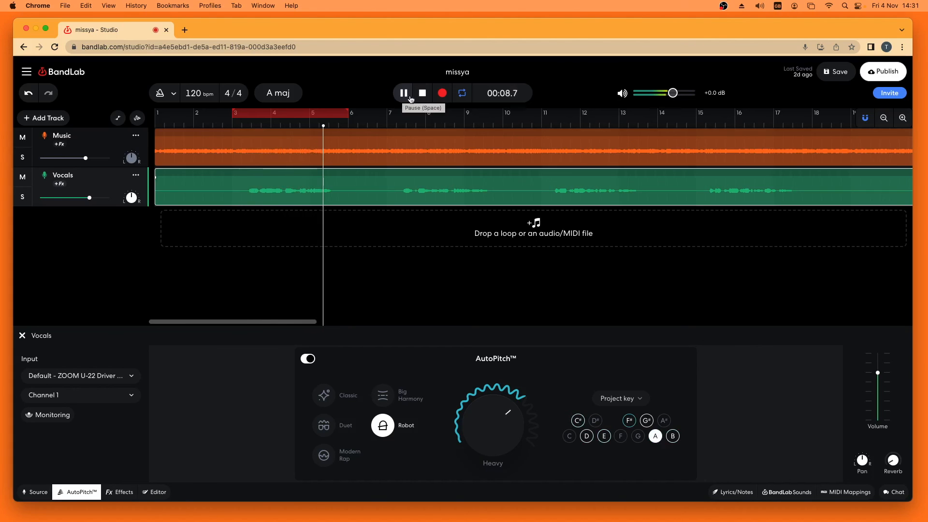
pyautogui.click(403, 92)
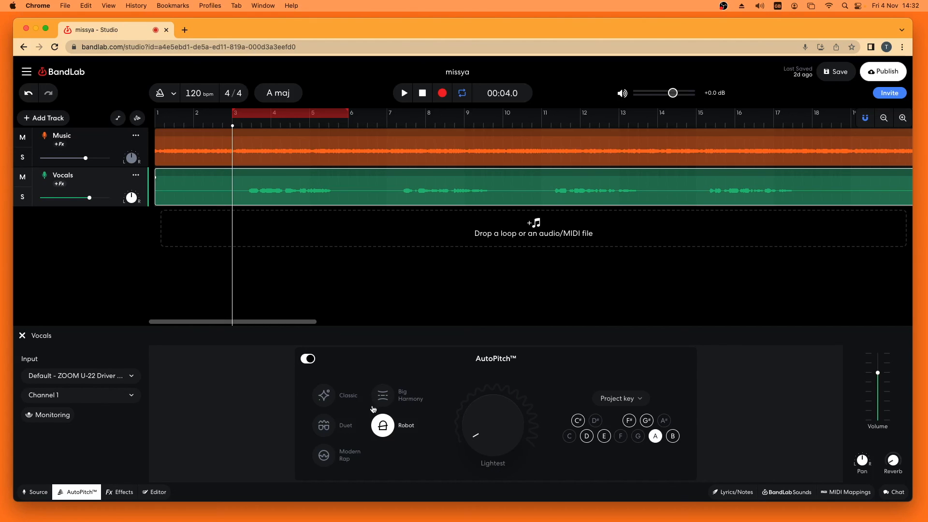
# Switch the Vocals AutoPitch back to the Duet effect and audition it briefly from the start.
pyautogui.click(324, 425)
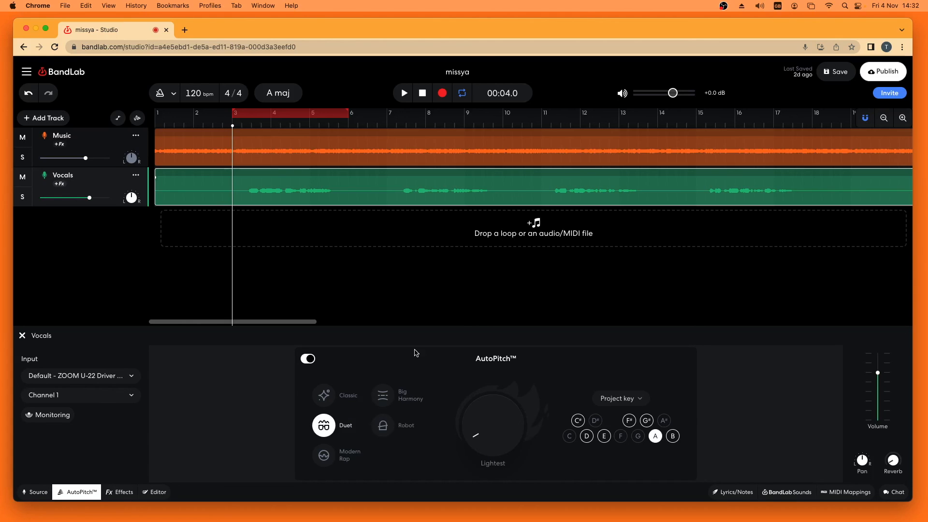
pyautogui.moveTo(415, 268)
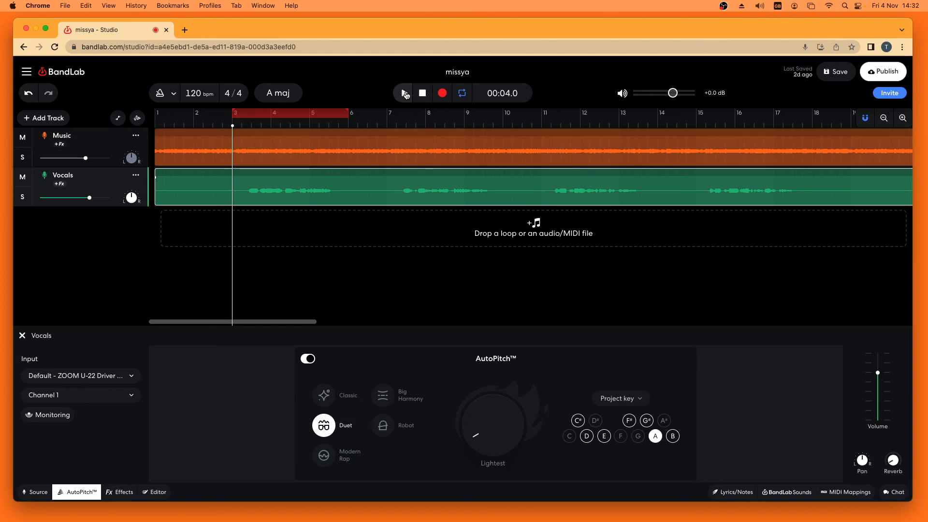
pyautogui.click(404, 93)
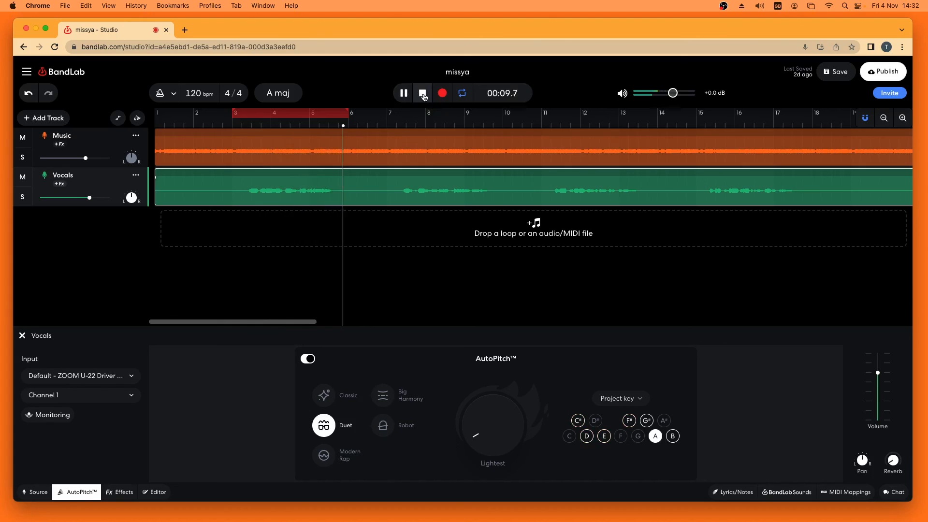
pyautogui.click(423, 92)
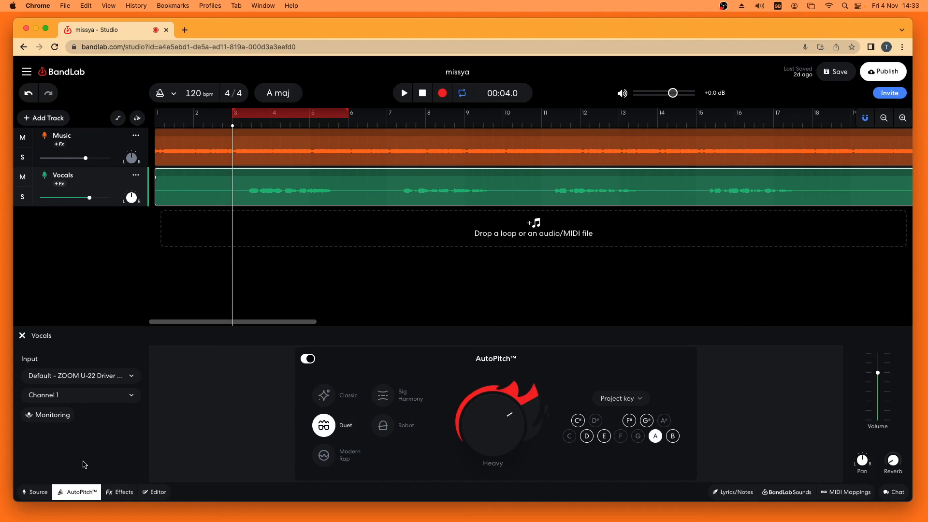
# Collapse the AutoPitch panel so only the Music and Vocals tracks remain visible.
pyautogui.click(75, 492)
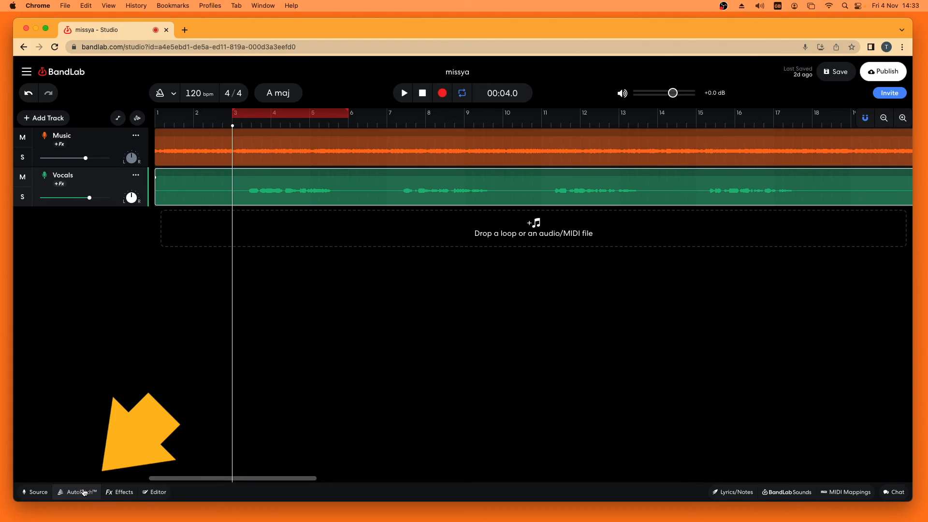
pyautogui.moveTo(151, 416)
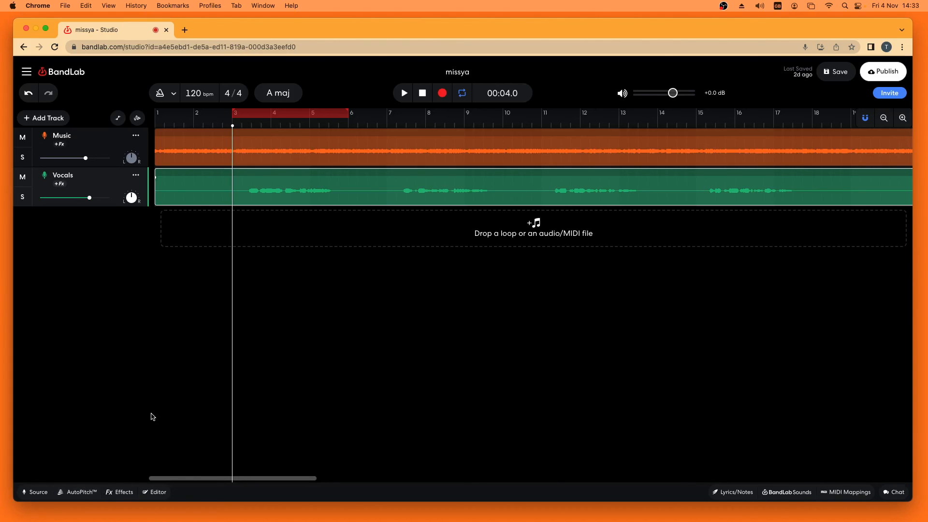